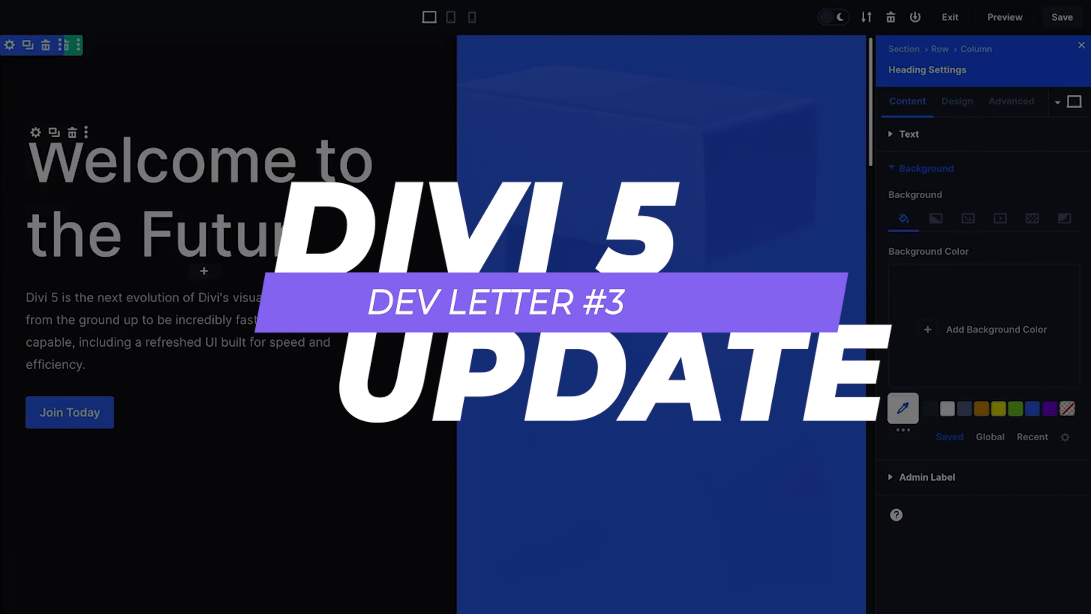
Step: Scroll both Tech Shop home pages down through the Just Arrived products section
left_click(933, 219)
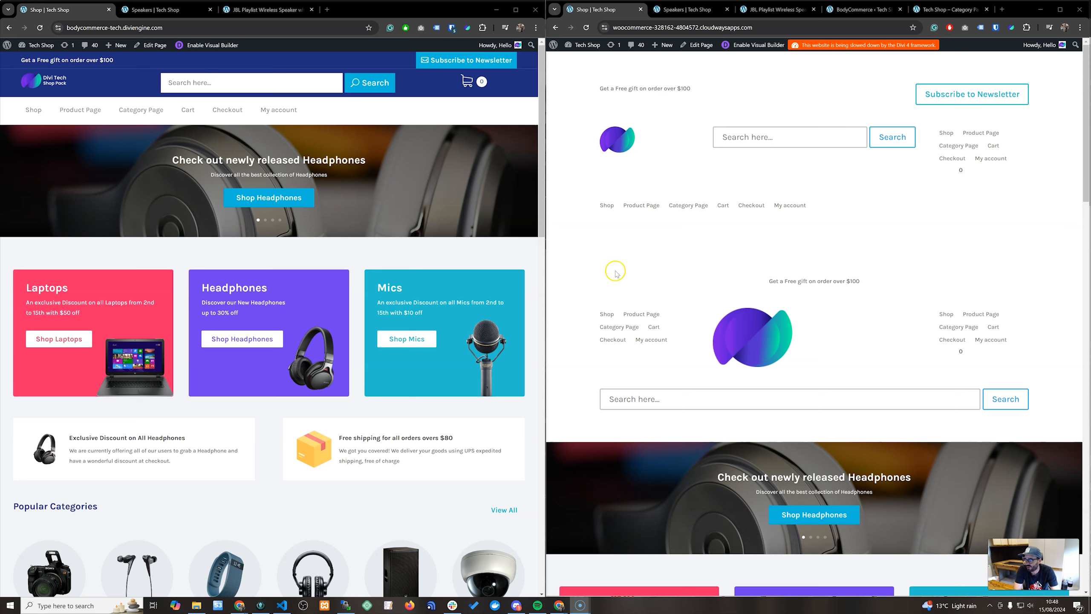
mouse_move(956, 240)
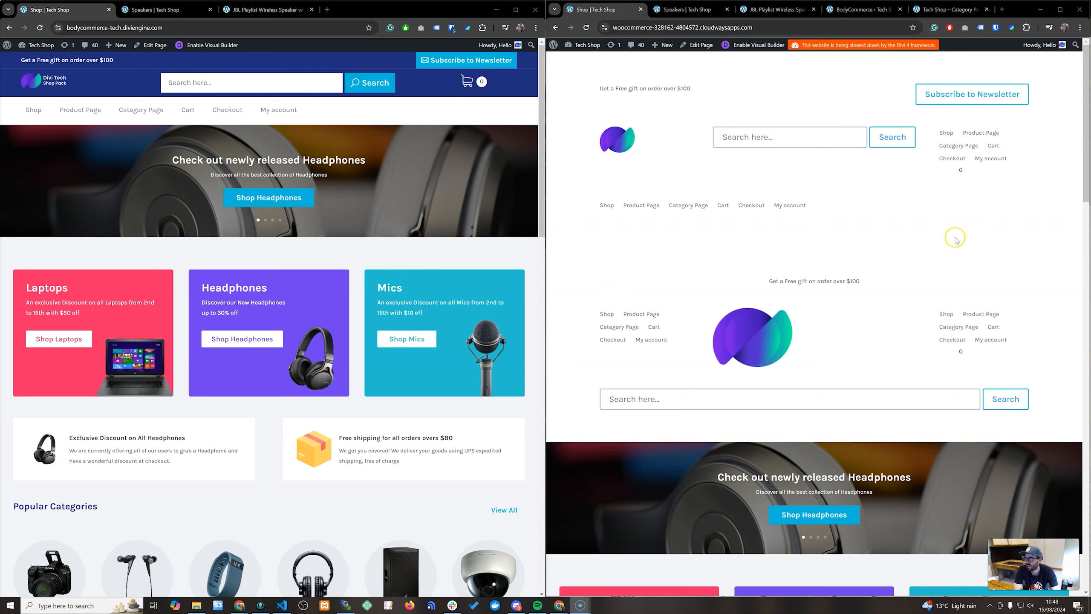
mouse_move(206, 231)
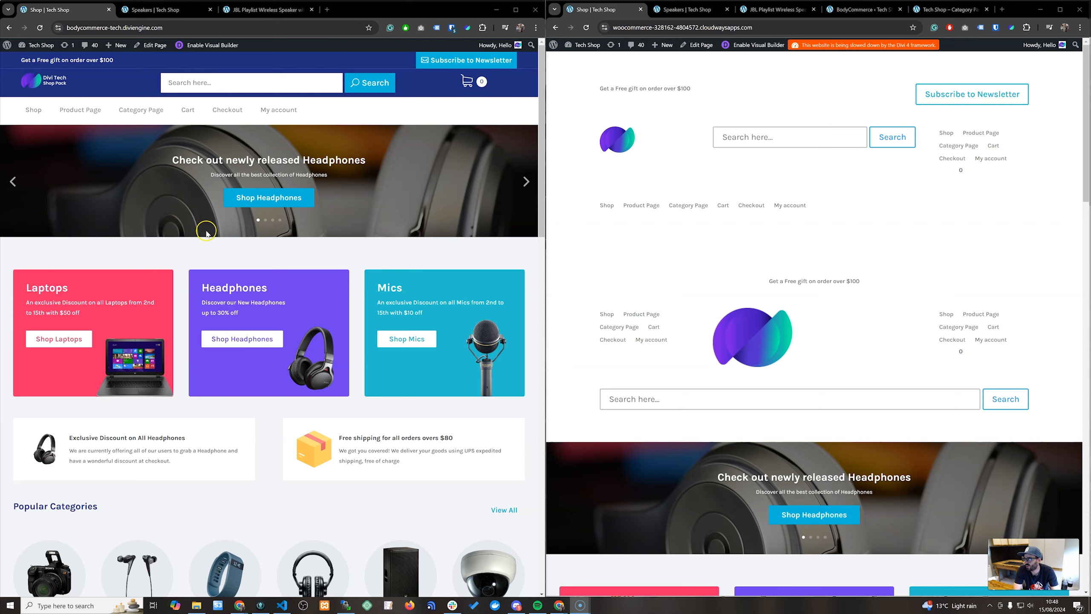
mouse_move(310, 314)
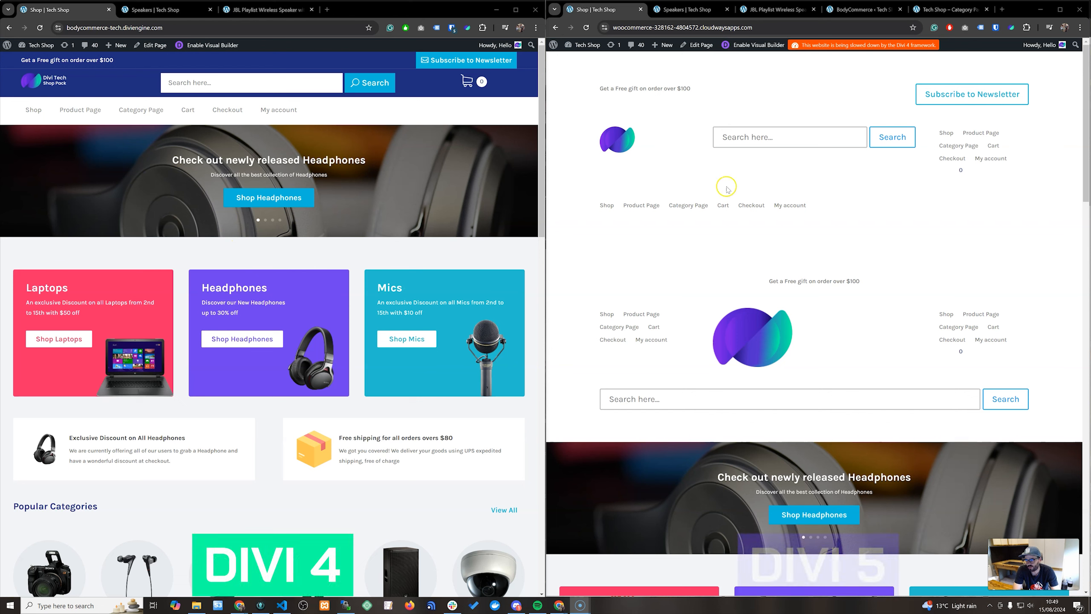
mouse_move(283, 357)
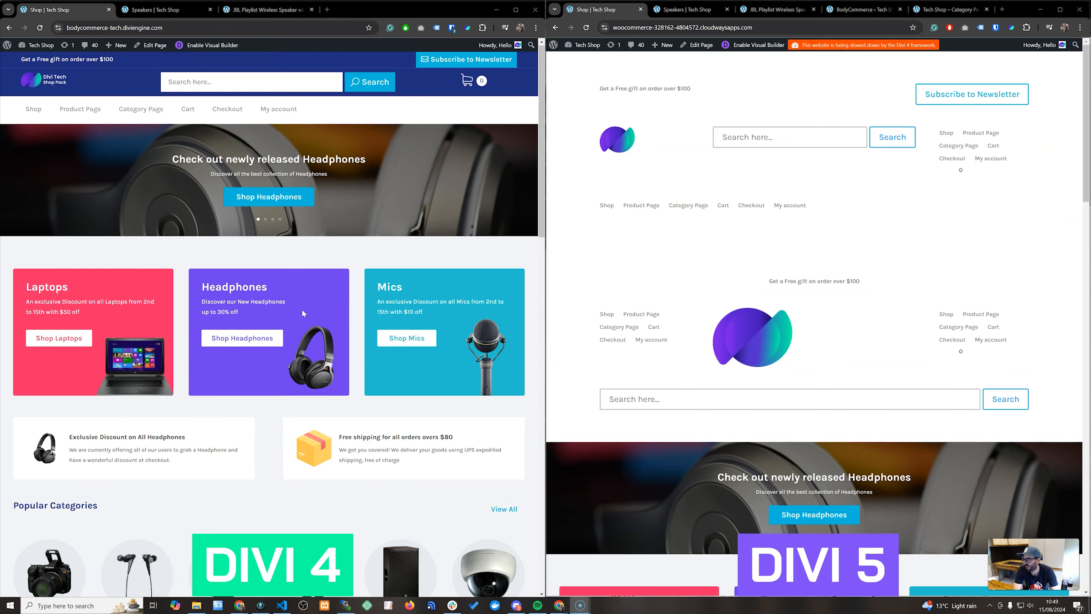
mouse_move(835, 210)
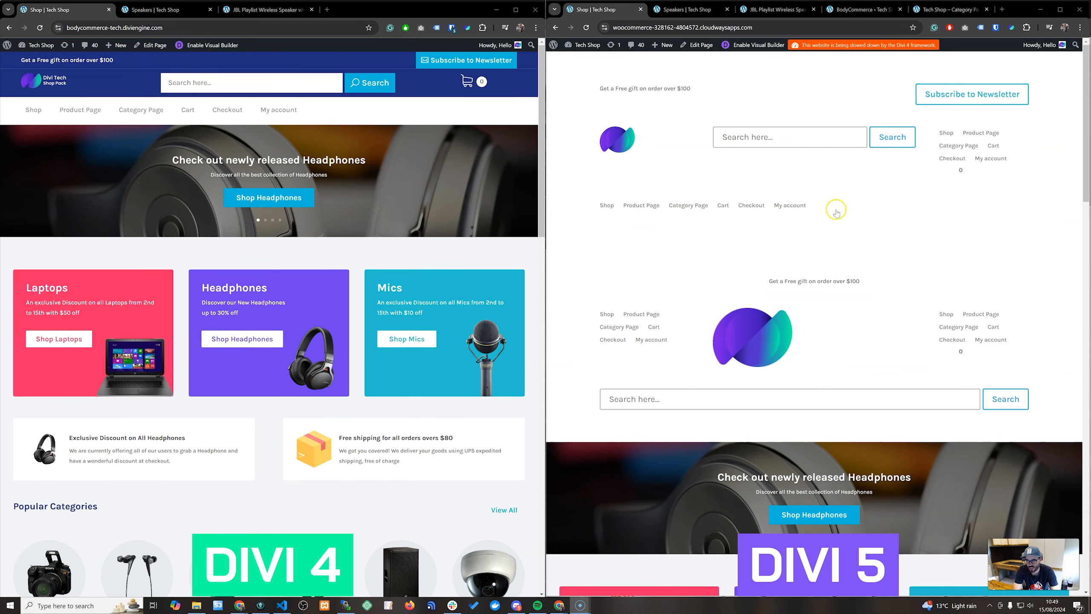
mouse_move(911, 184)
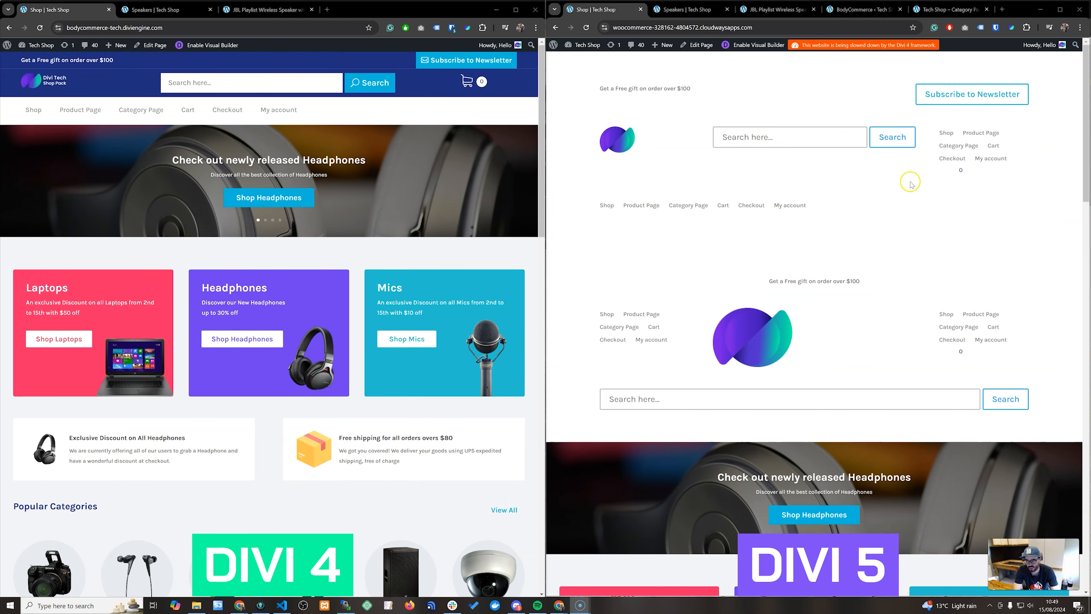
mouse_move(434, 104)
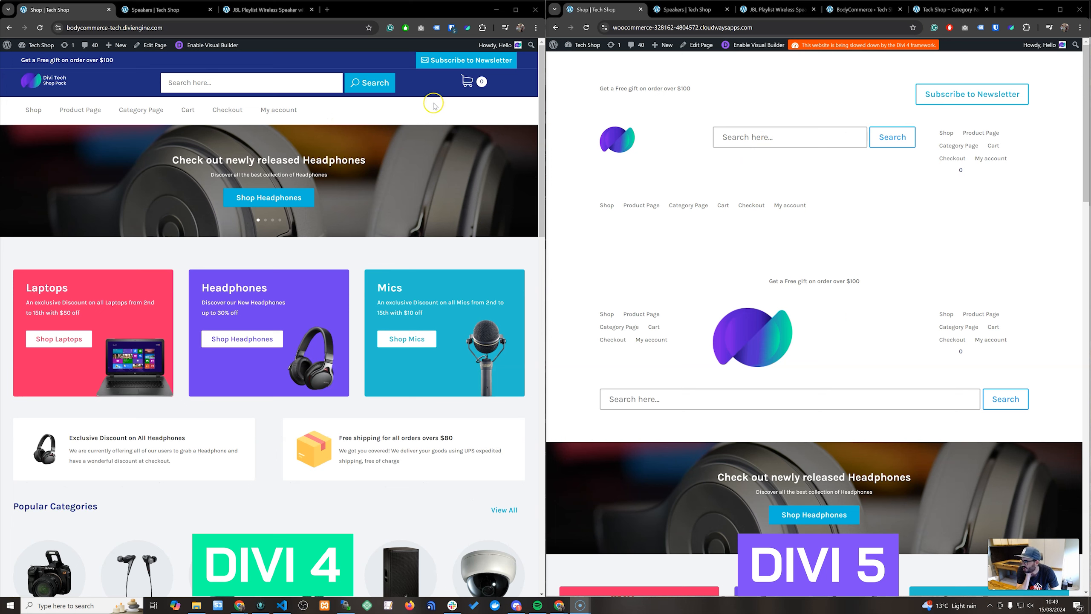
mouse_move(480, 90)
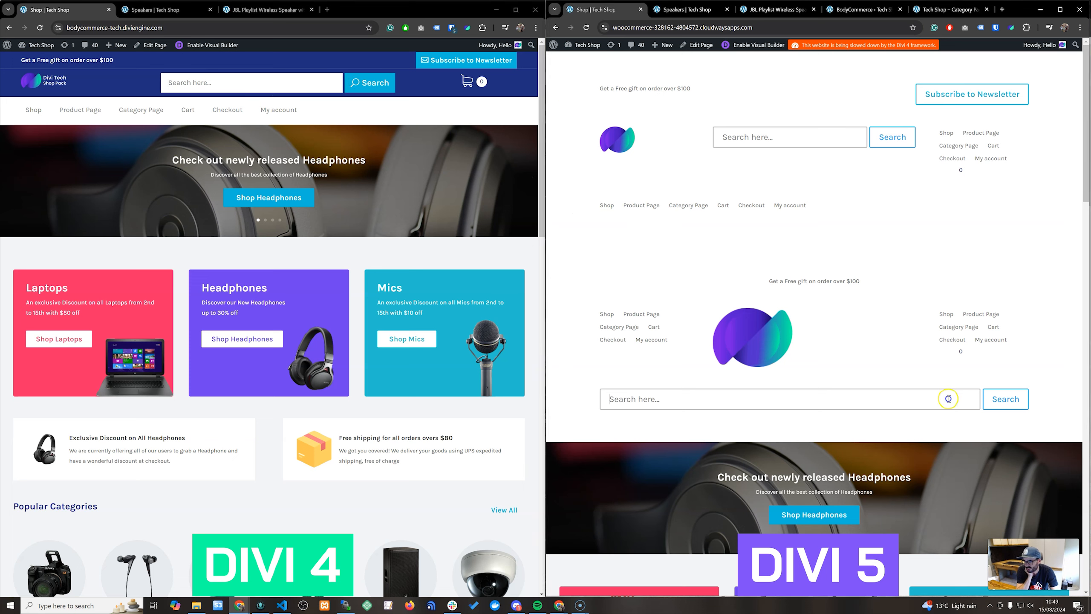
mouse_move(695, 281)
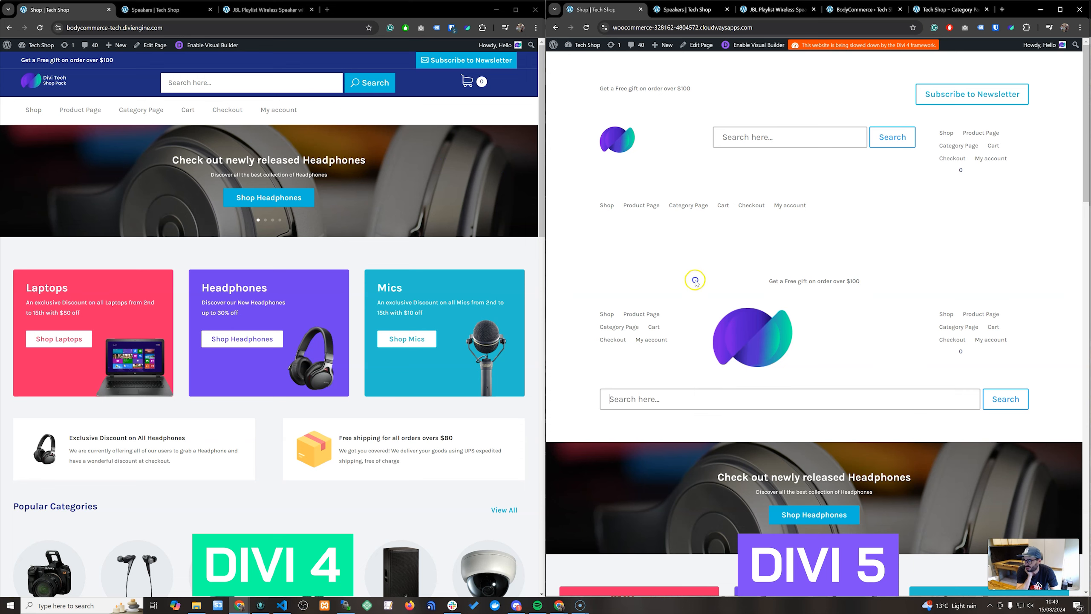
scroll("down", 3)
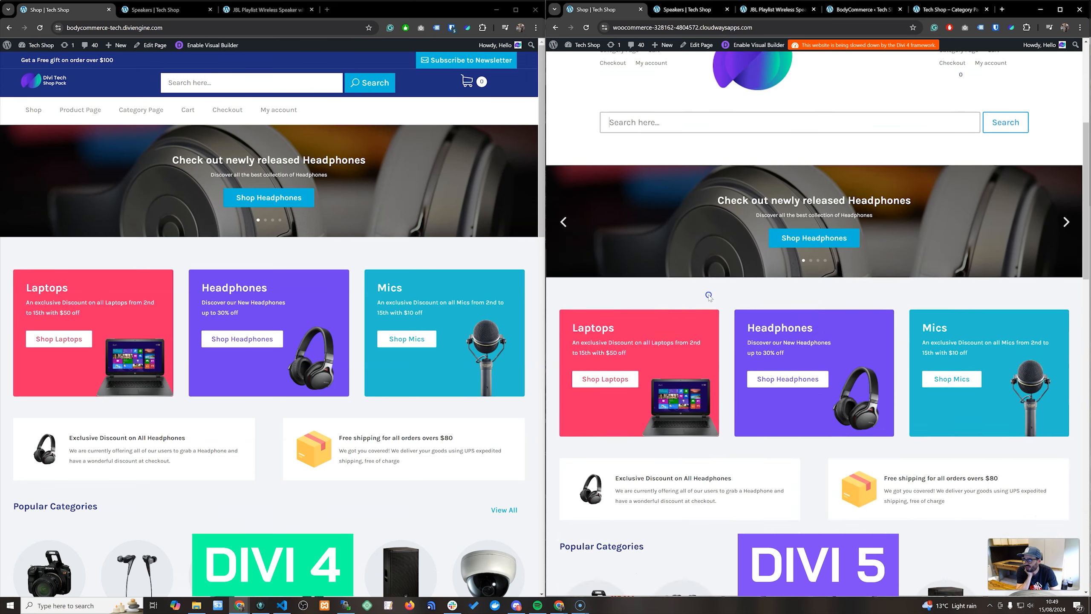
scroll("down", 3)
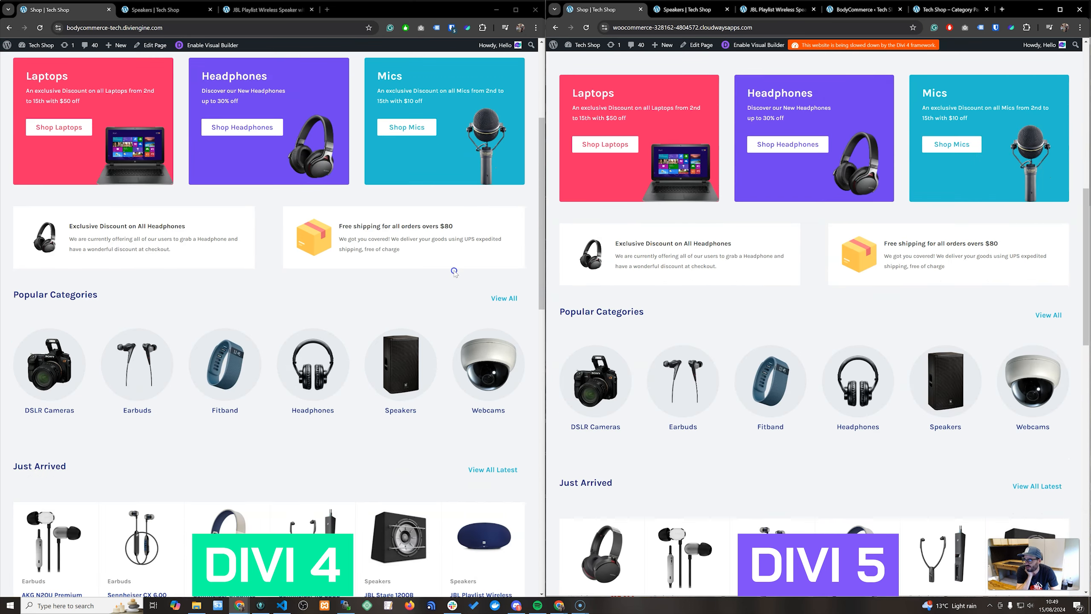
scroll("down", 3)
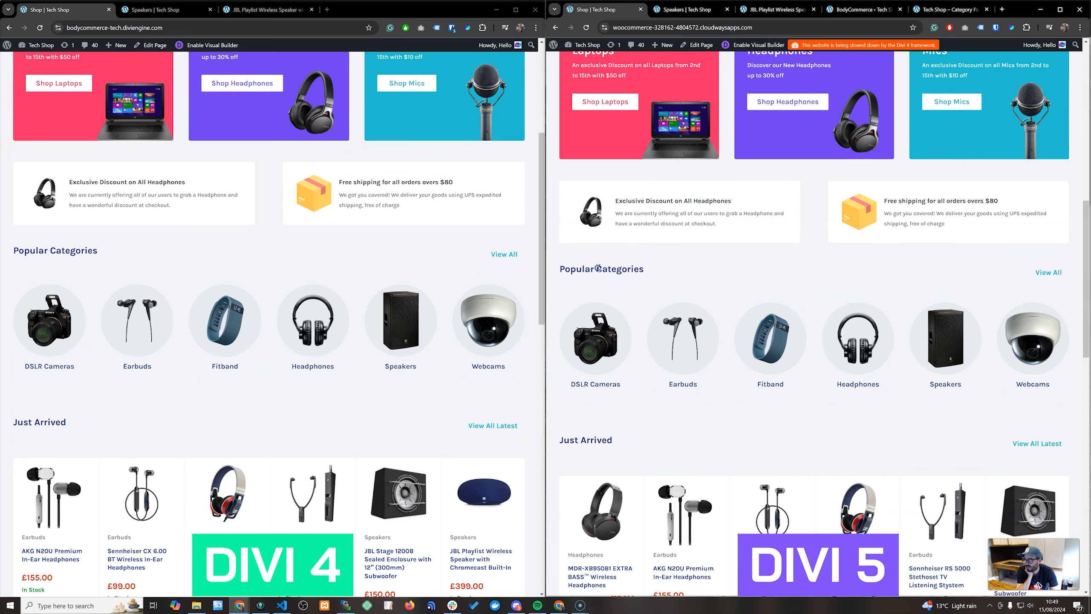
scroll("down", 3)
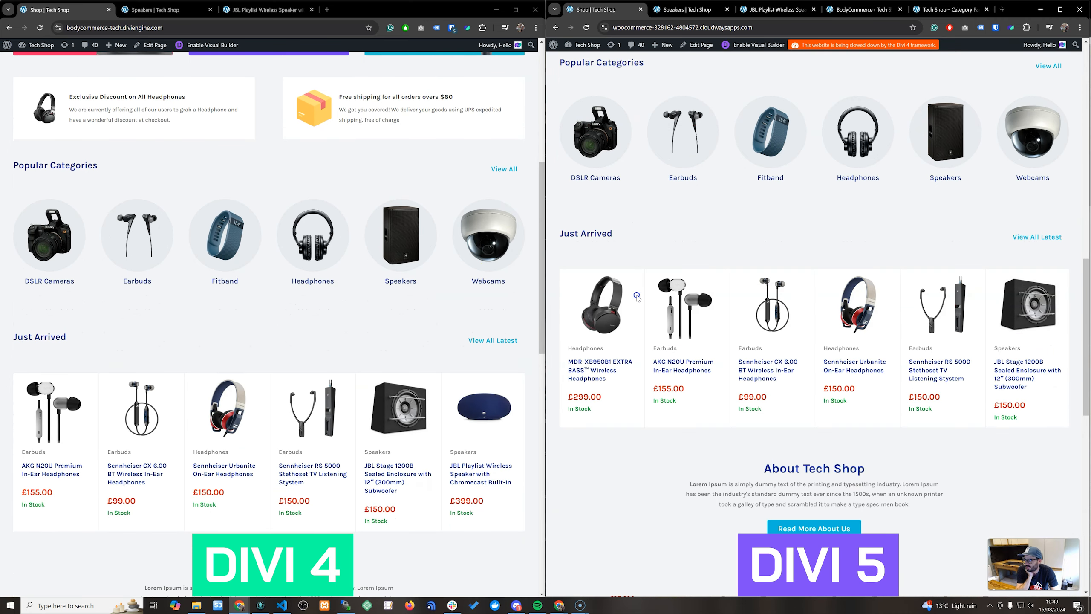
scroll("down", 3)
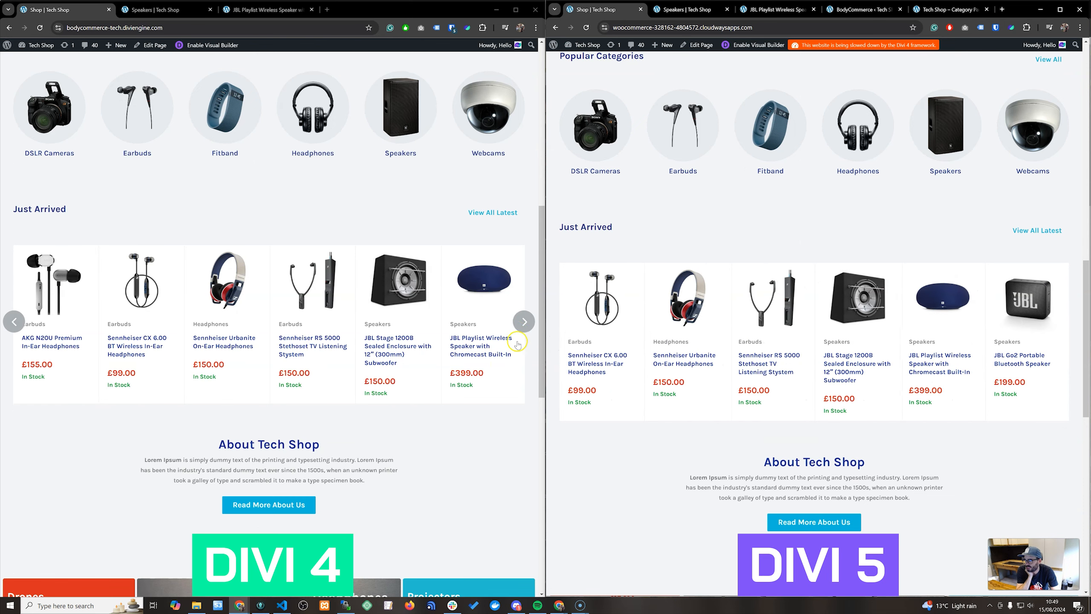
Step: Advance the Just Arrived carousel and continue scrolling both home pages to the footer
left_click(525, 320)
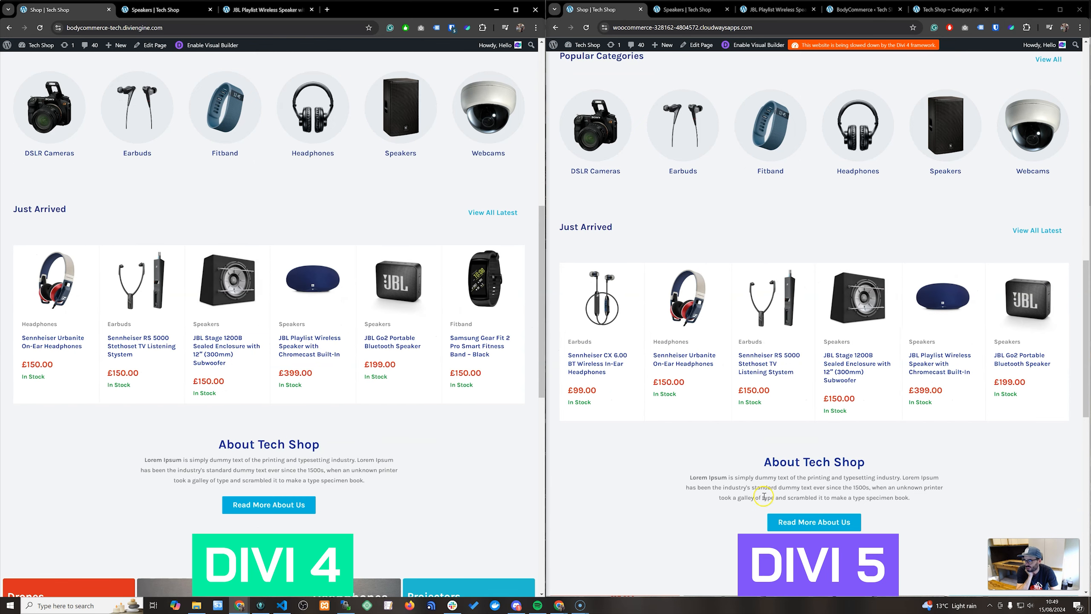
scroll("down", 3)
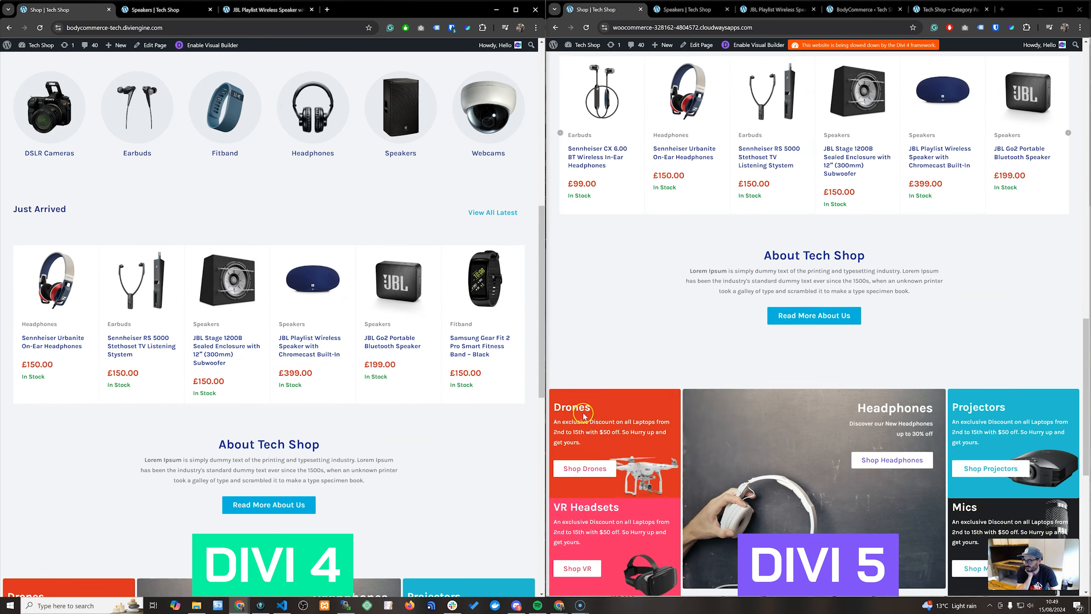
scroll("down", 3)
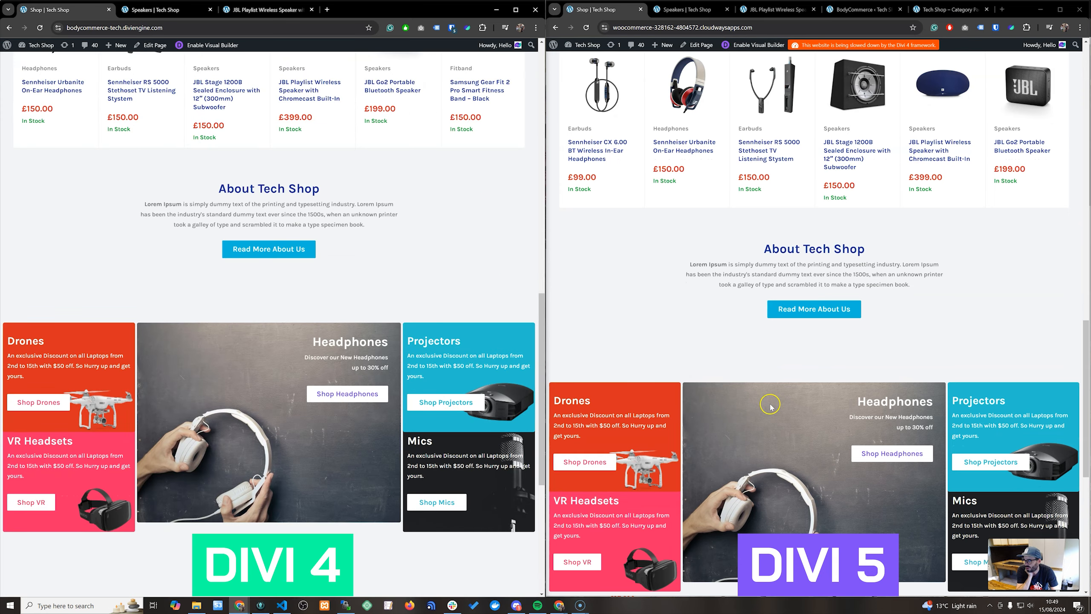
scroll("down", 3)
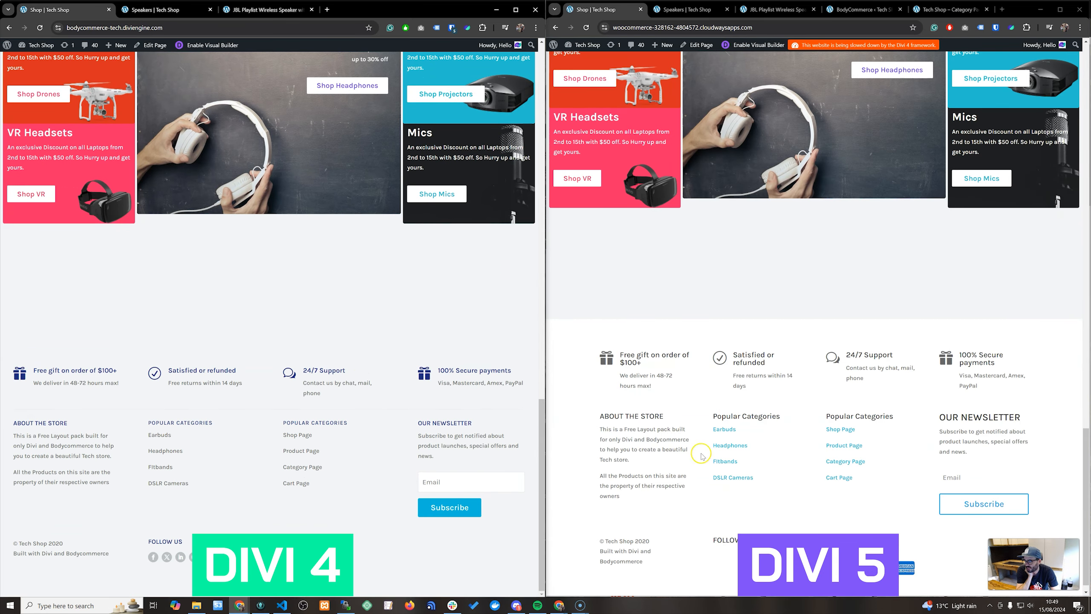
mouse_move(763, 416)
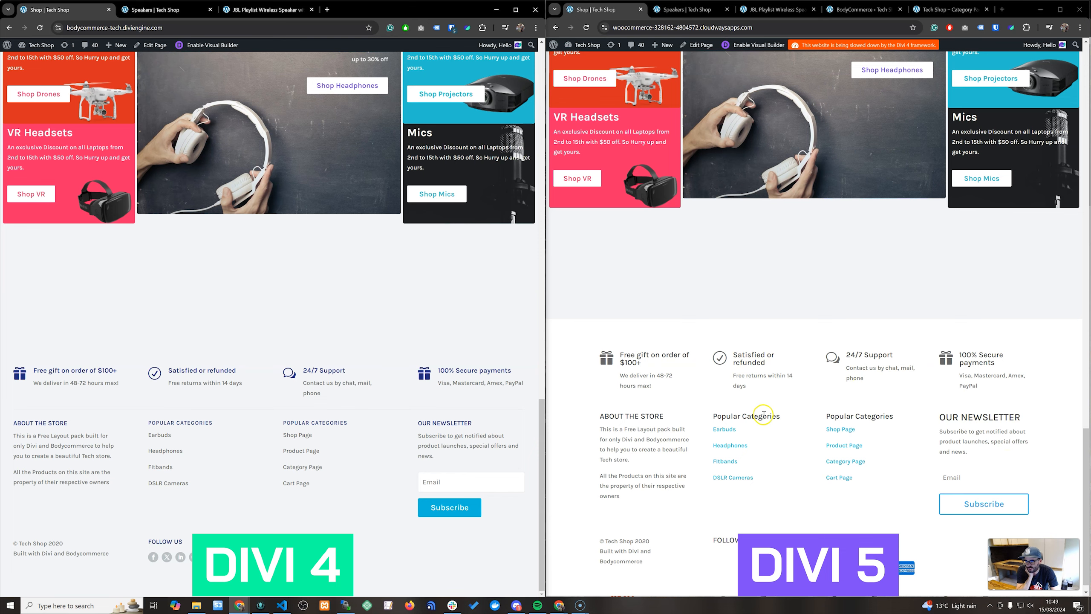
scroll("up", 3)
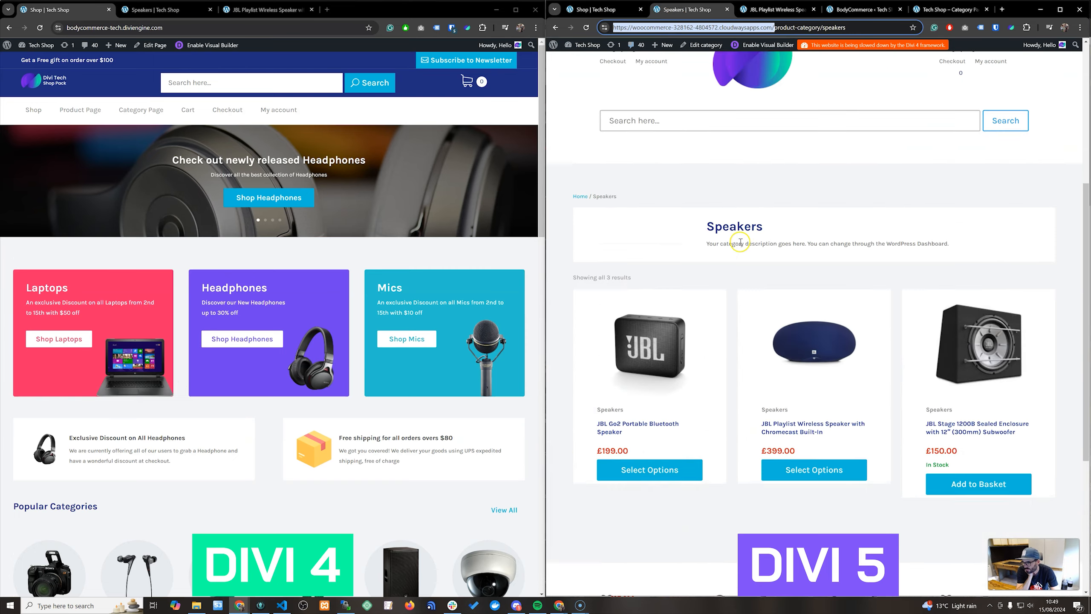
Step: Show Divi 4's Speakers category and JBL Playlist product page, then return to home and the category template
left_click(161, 10)
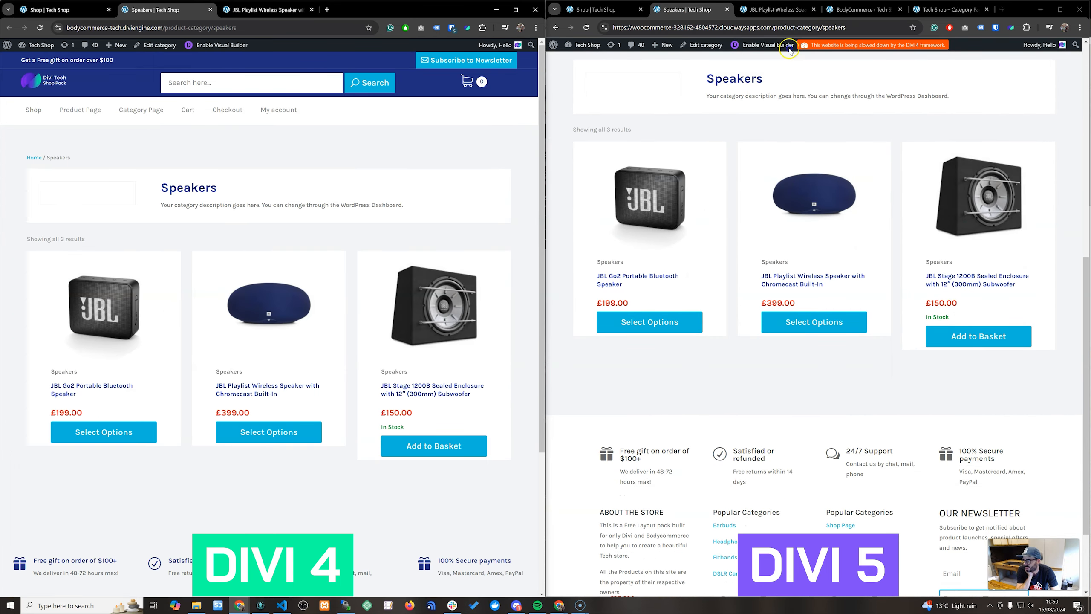
left_click(813, 321)
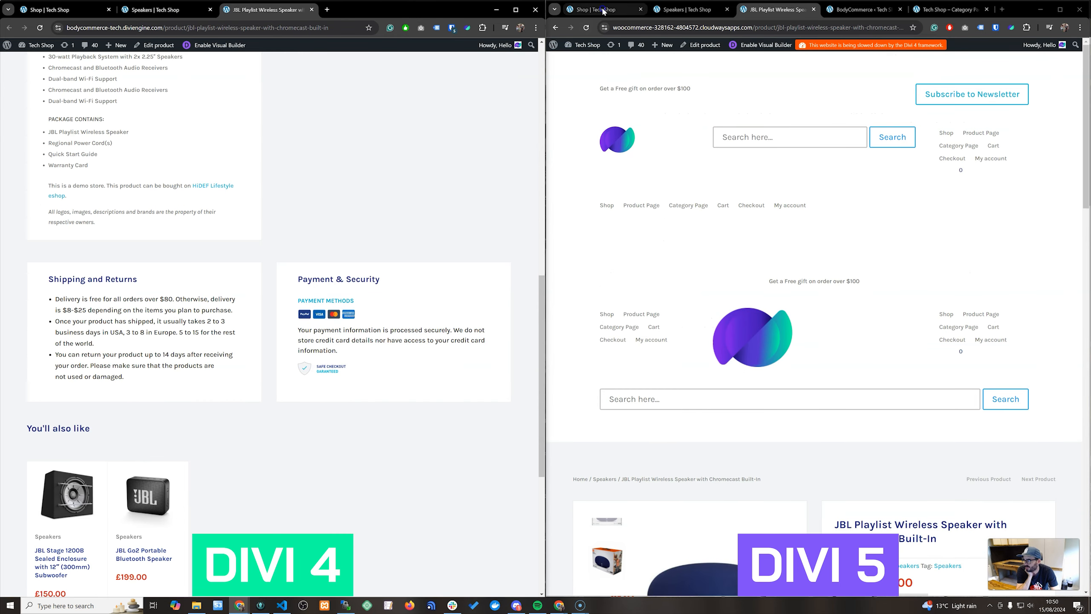
left_click(66, 9)
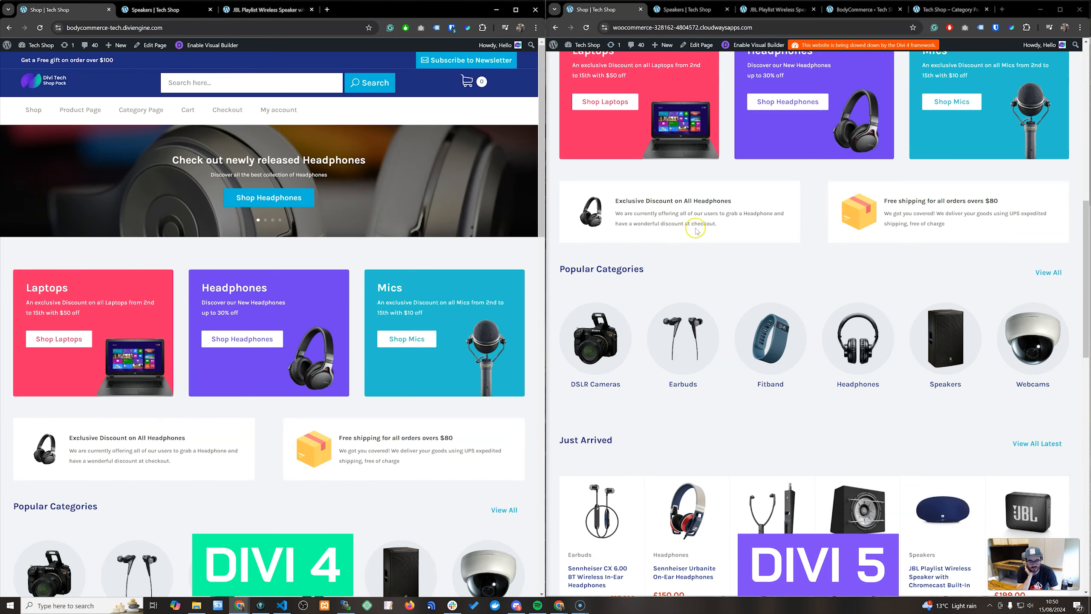
left_click(954, 9)
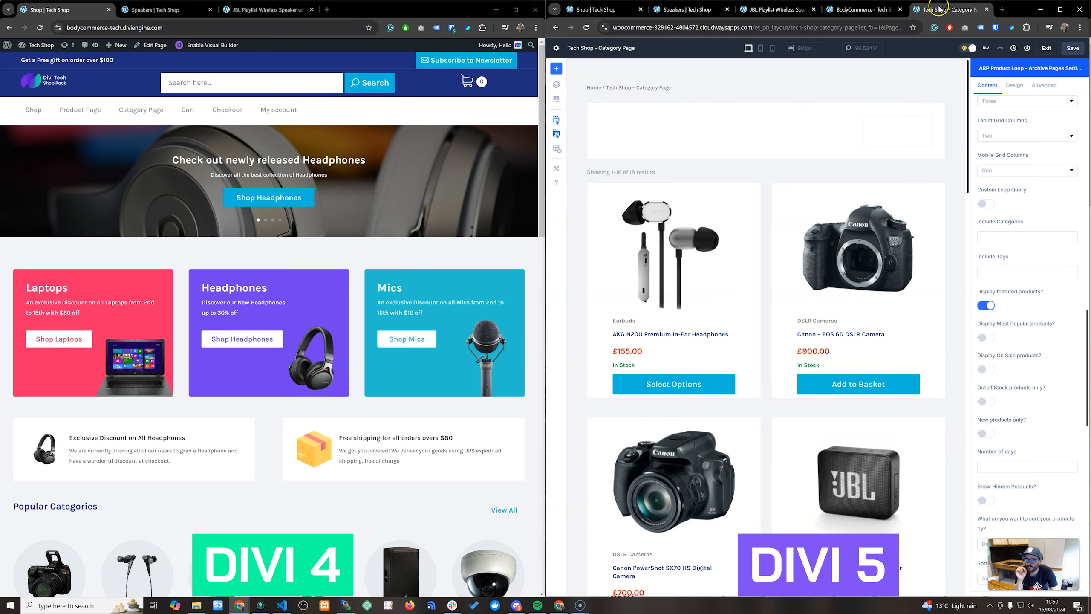
Step: Review the Product Loop settings, then view Divi 5's live Speakers category page with three products
left_click(866, 9)
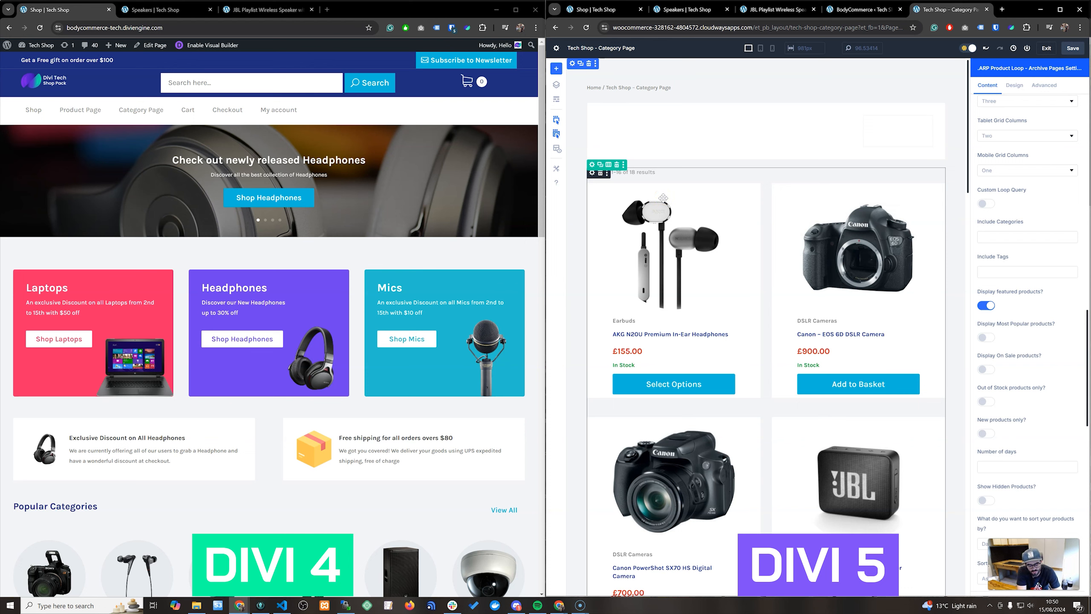
mouse_move(962, 195)
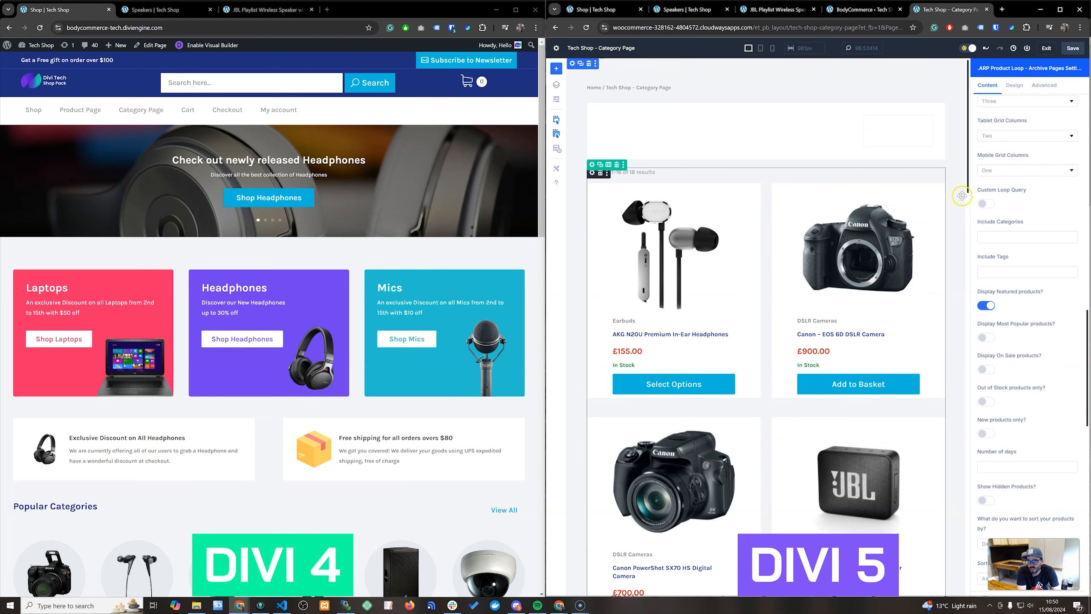
mouse_move(844, 231)
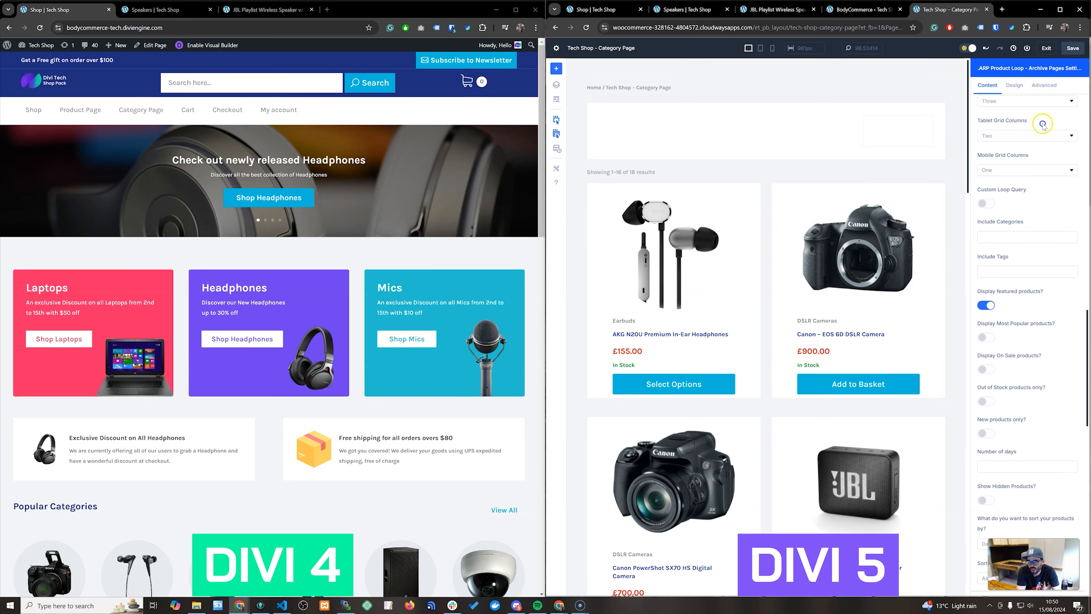
mouse_move(1043, 418)
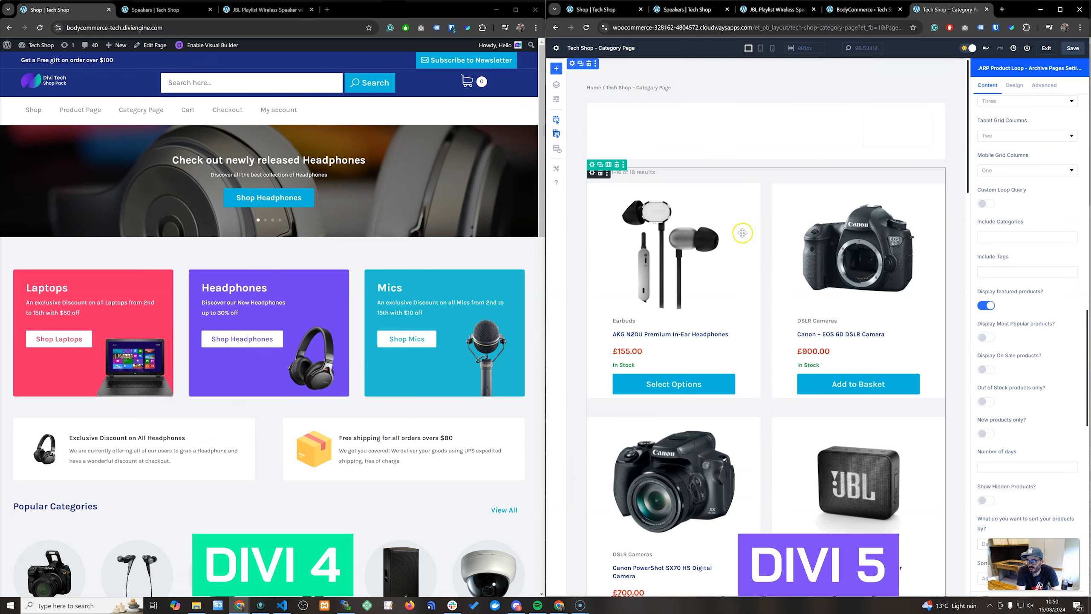
left_click(684, 9)
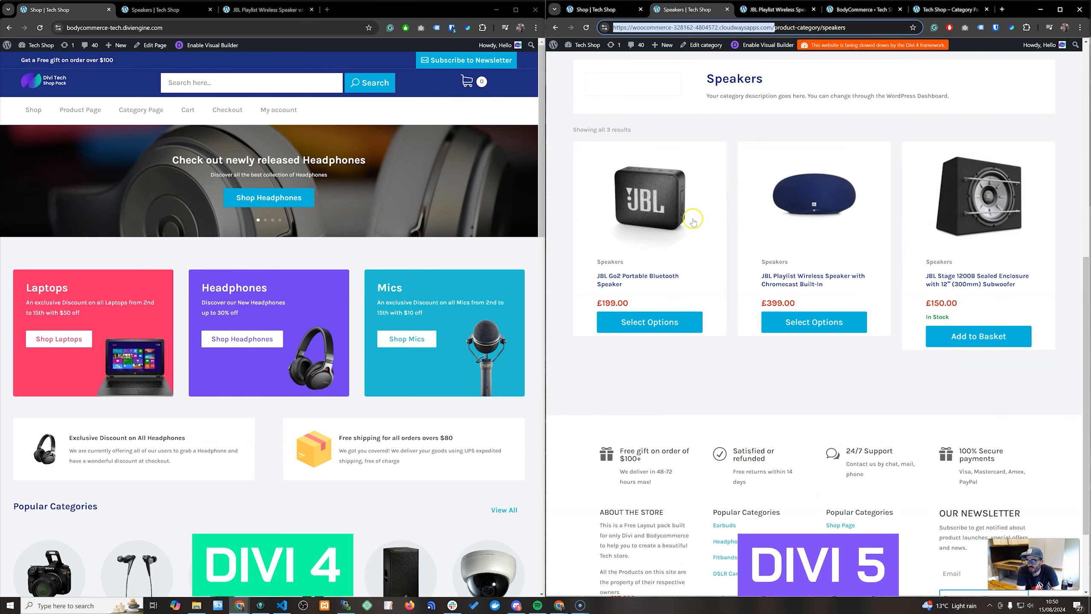
mouse_move(956, 239)
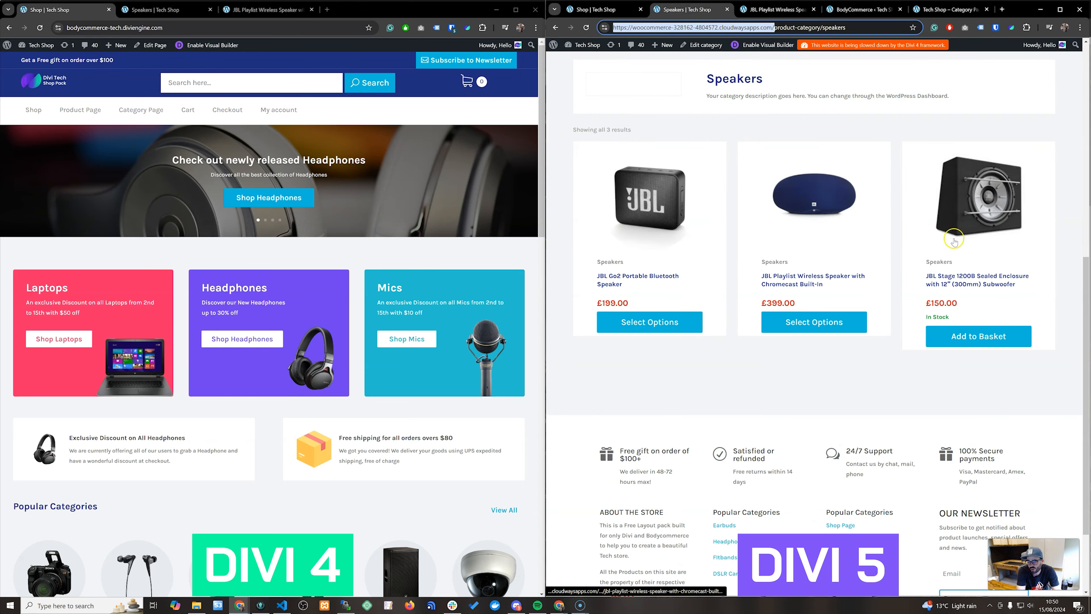
mouse_move(713, 191)
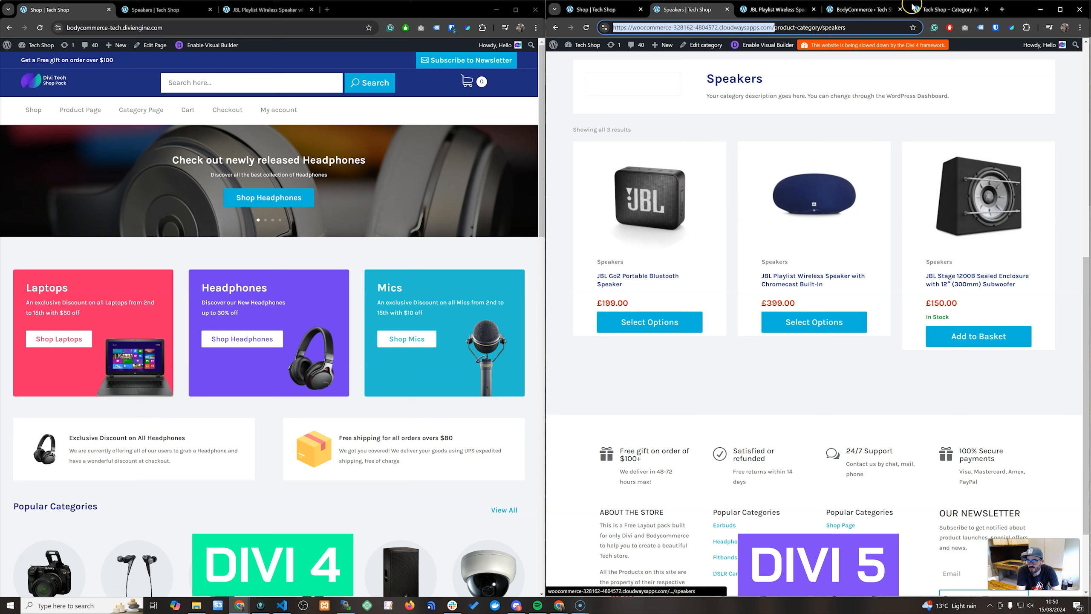
mouse_move(947, 10)
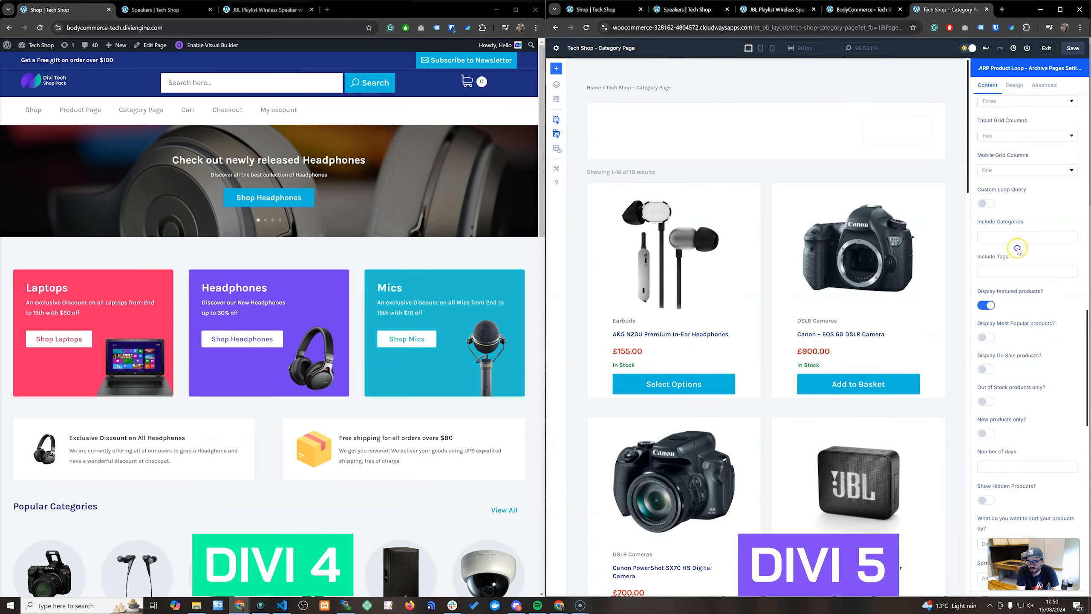
Step: Switch off Display Featured Products in the Product Loop, review its options, then view the live JBL Playlist product page
left_click(985, 305)
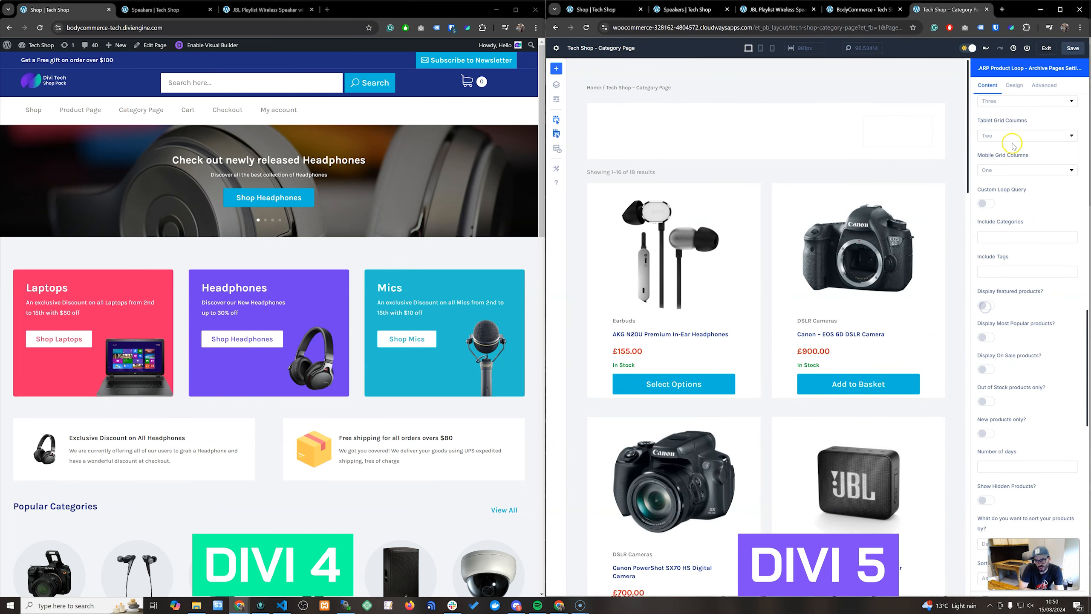
scroll("up", 3)
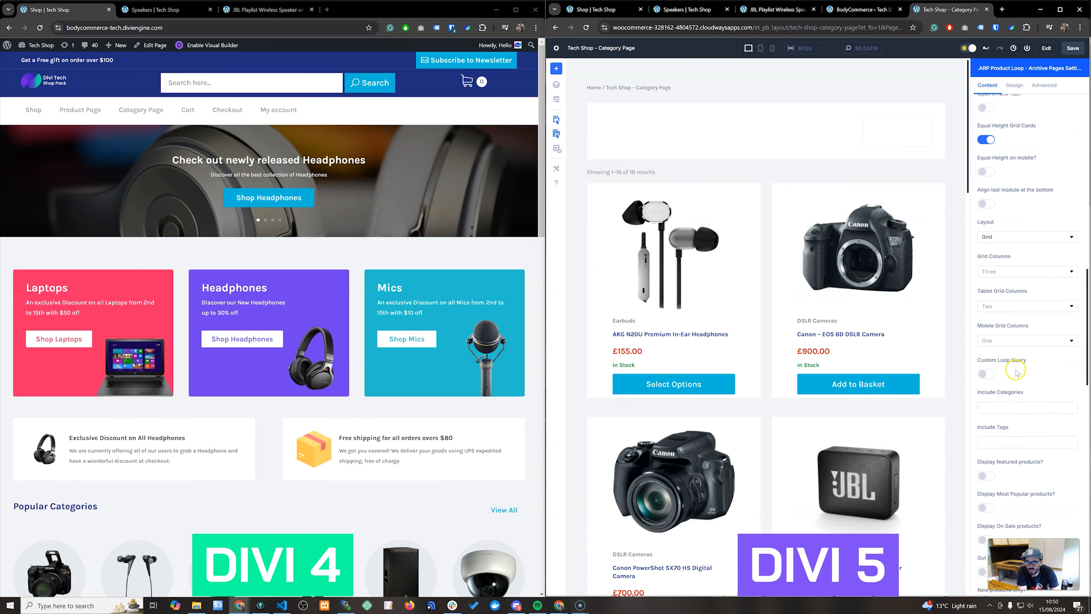
scroll("up", 3)
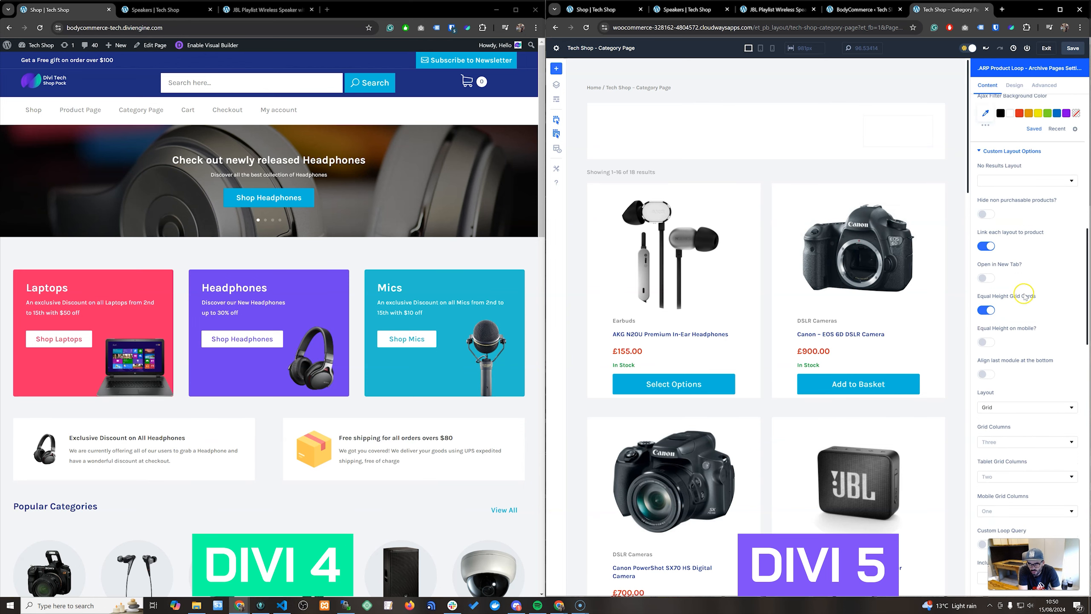
mouse_move(1020, 222)
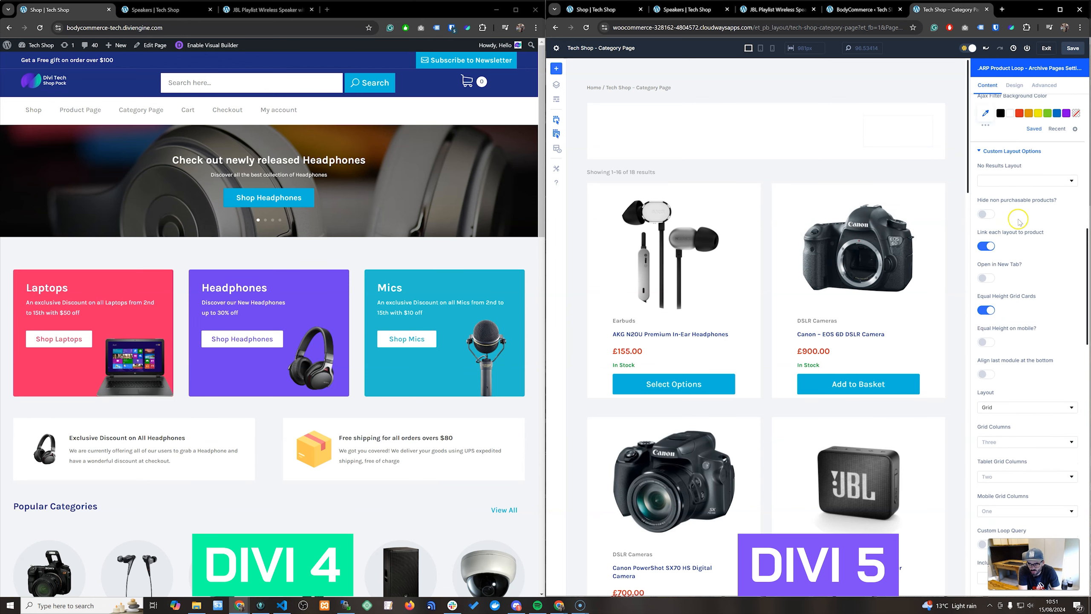
scroll("down", 3)
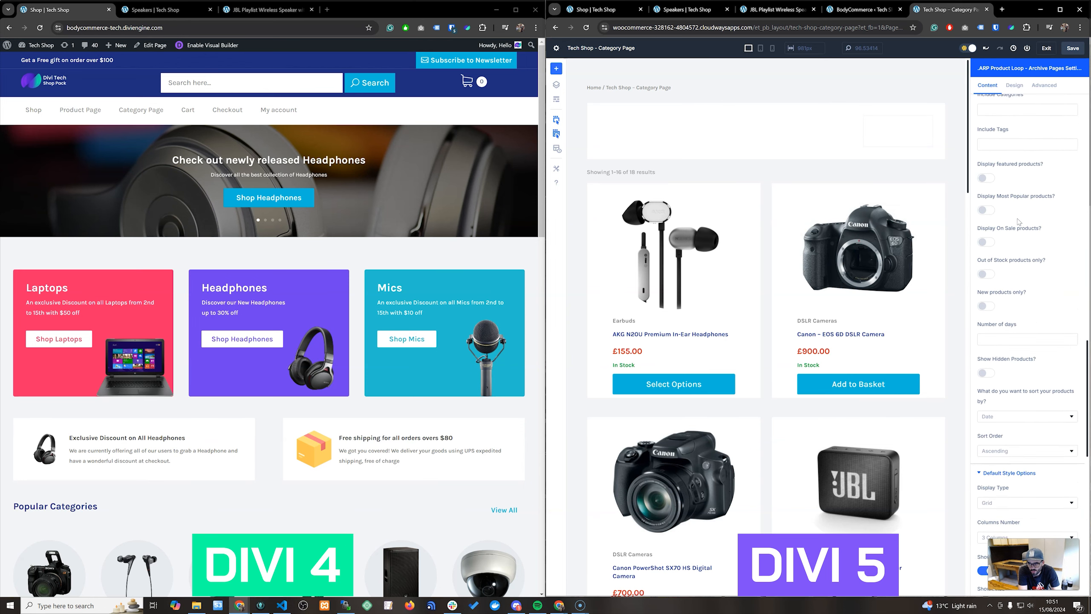
scroll("down", 3)
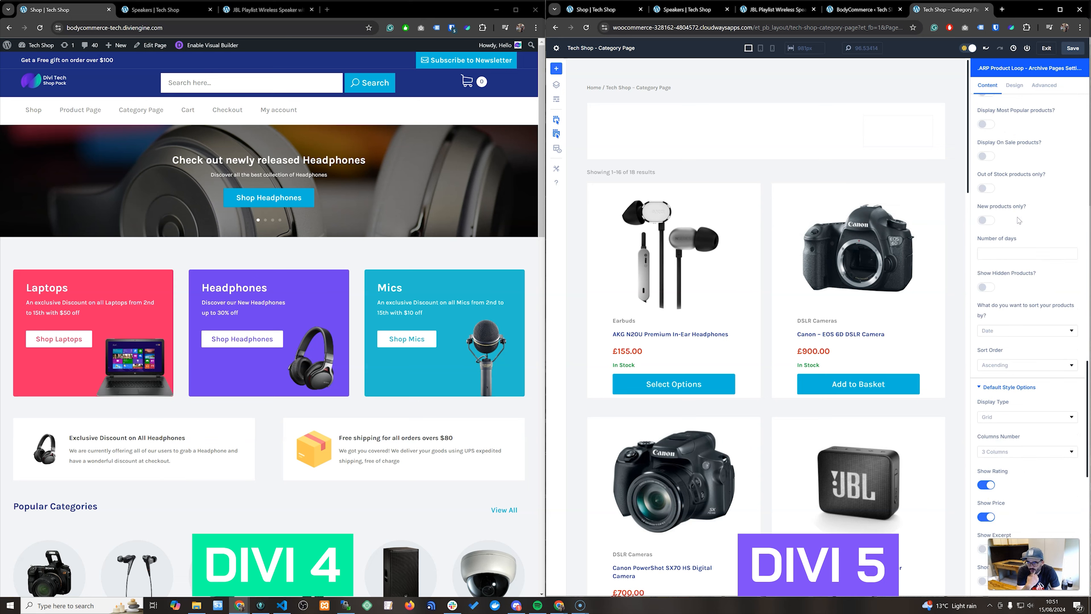
scroll("down", 3)
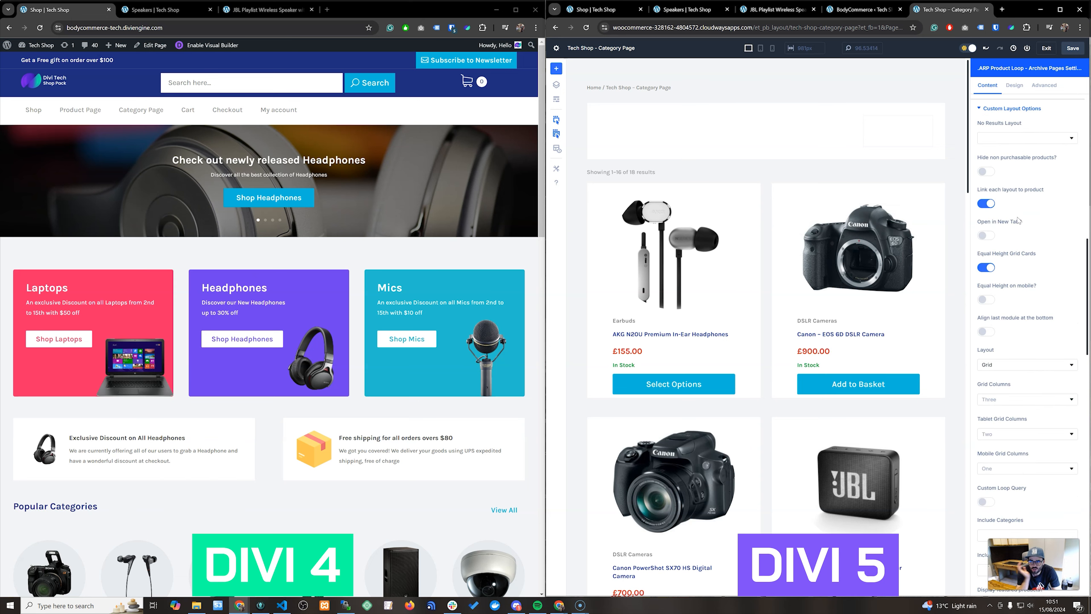
scroll("up", 3)
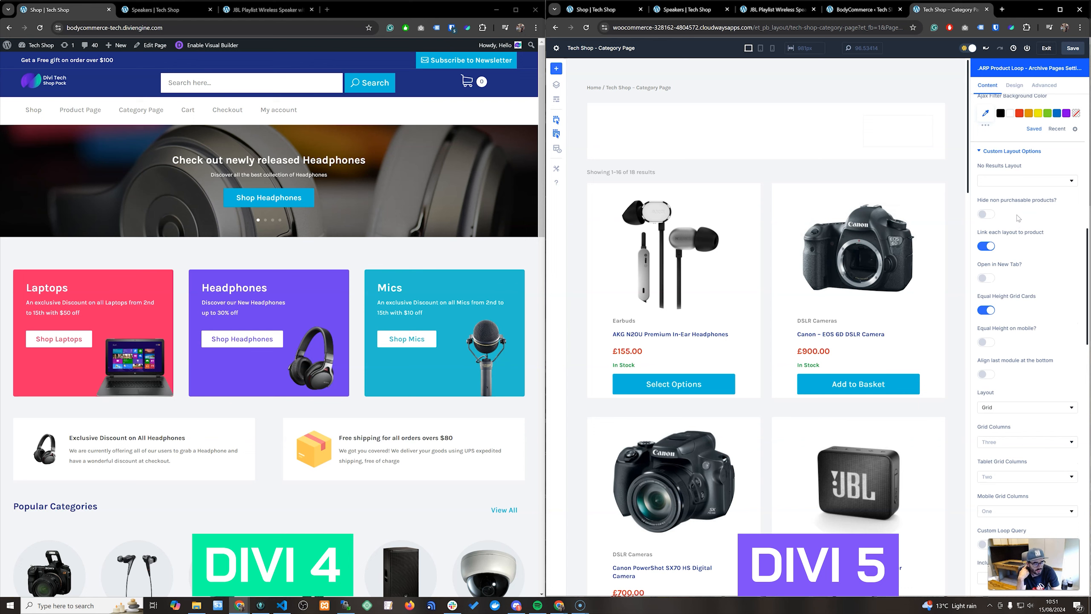
scroll("up", 3)
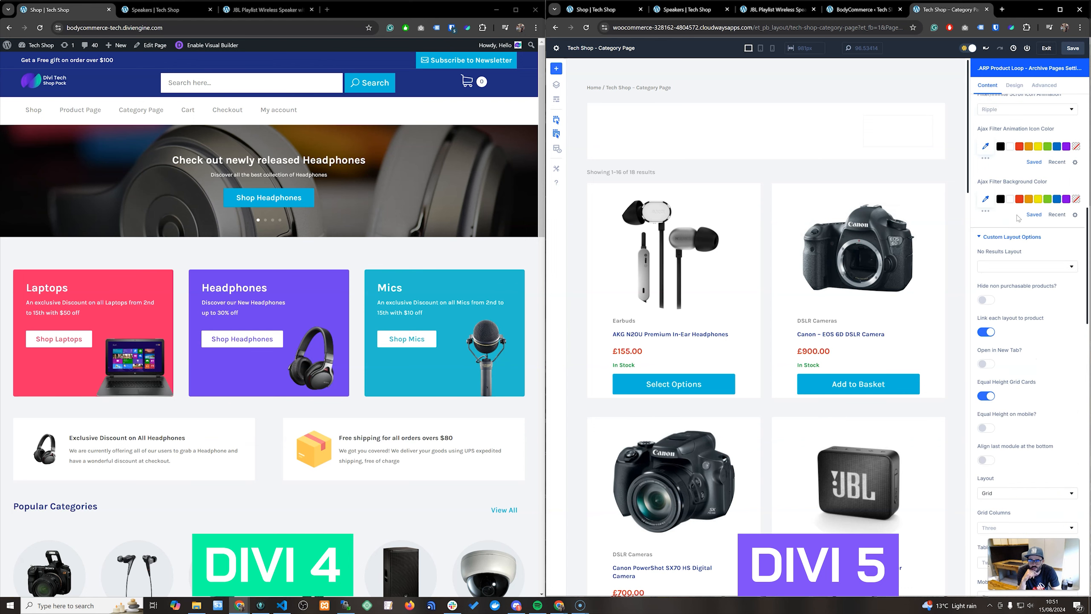
scroll("up", 3)
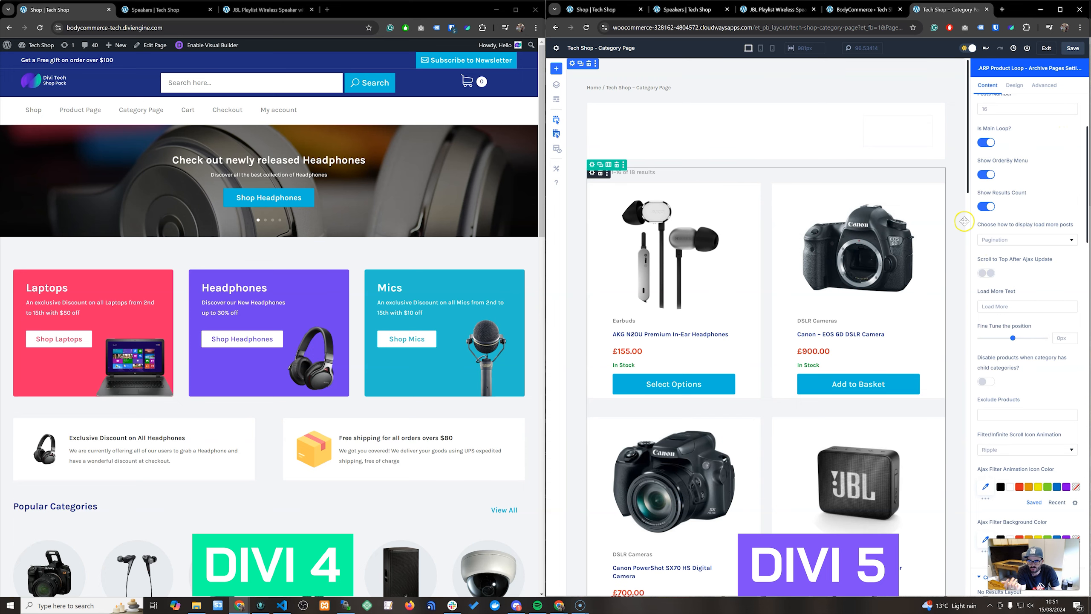
left_click(863, 10)
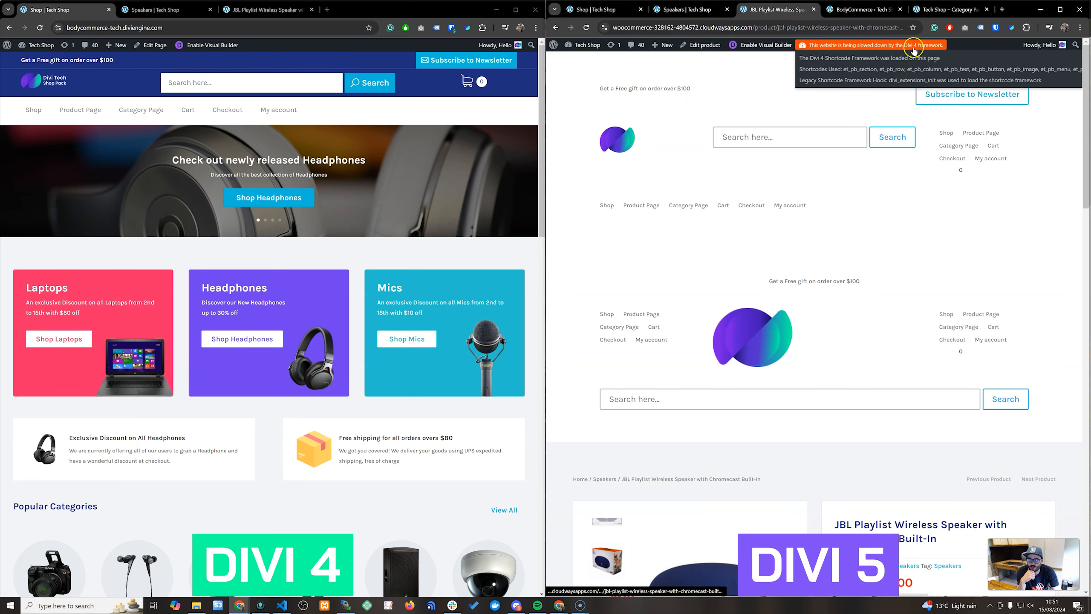
Step: Compare the BodyCommerce template settings with the JBL product page, then move to the Divi Machine Car Listing sites
left_click(861, 9)
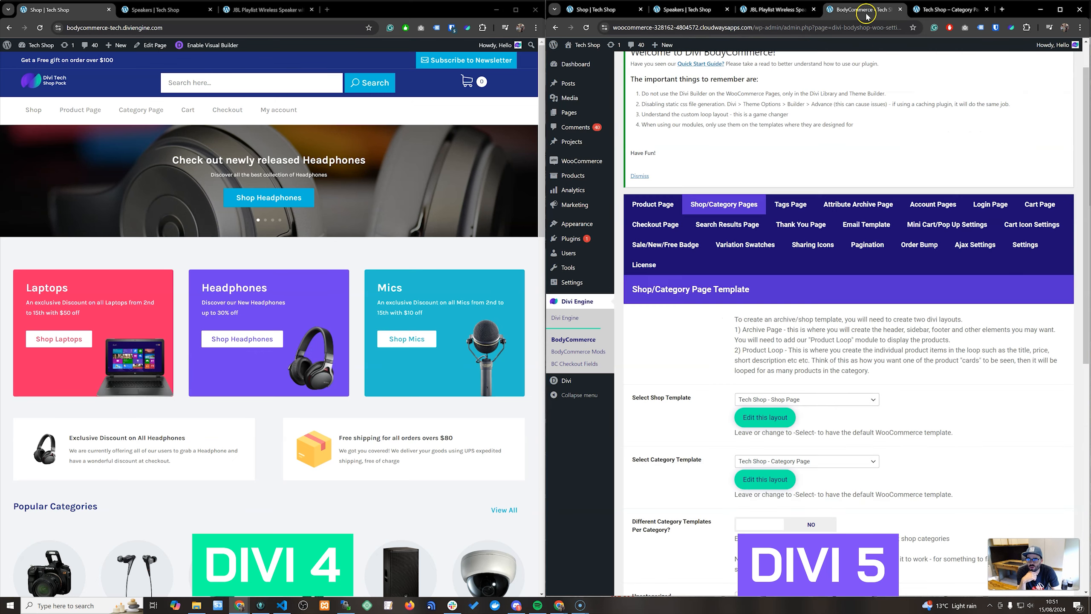
left_click(778, 10)
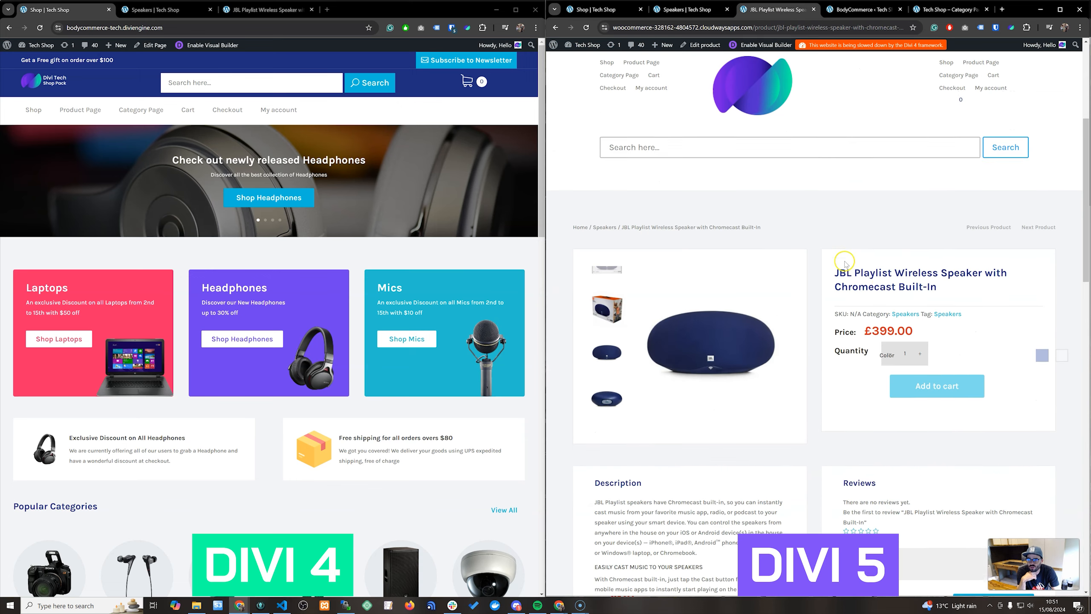
left_click(862, 10)
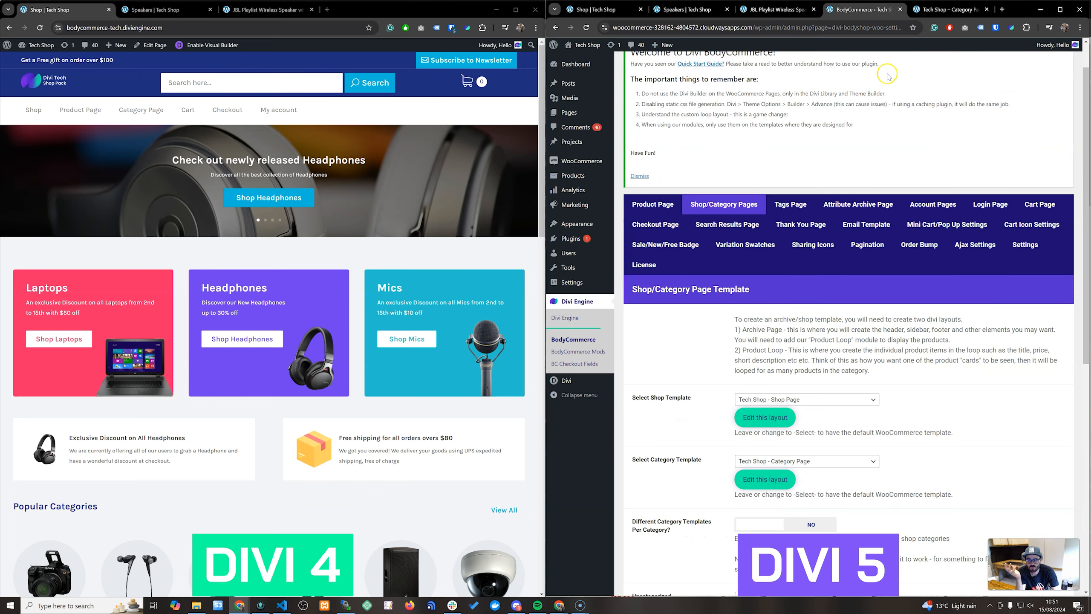
mouse_move(889, 77)
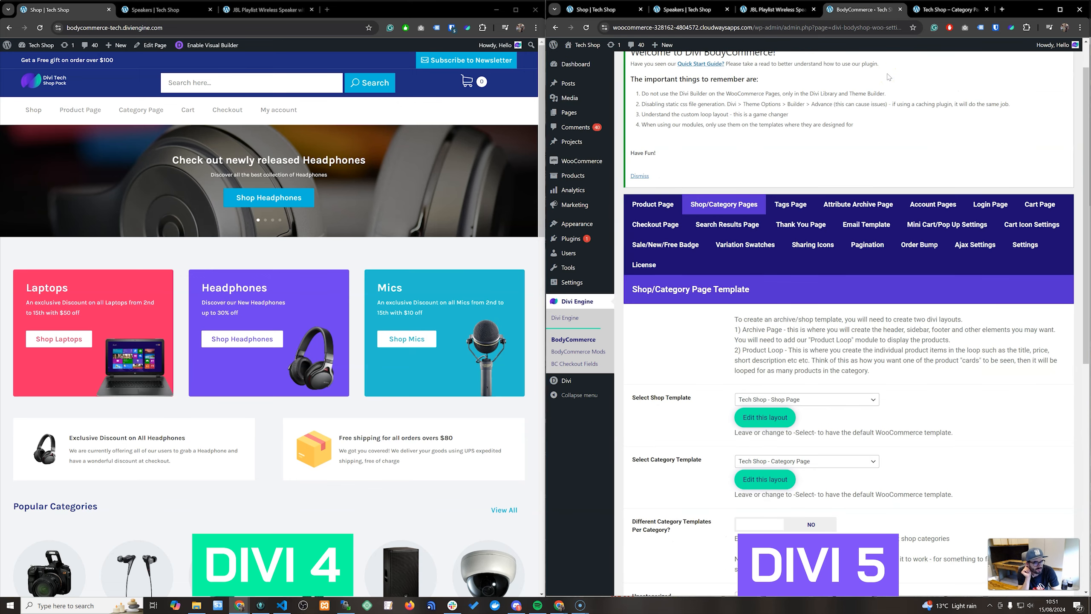
left_click(764, 479)
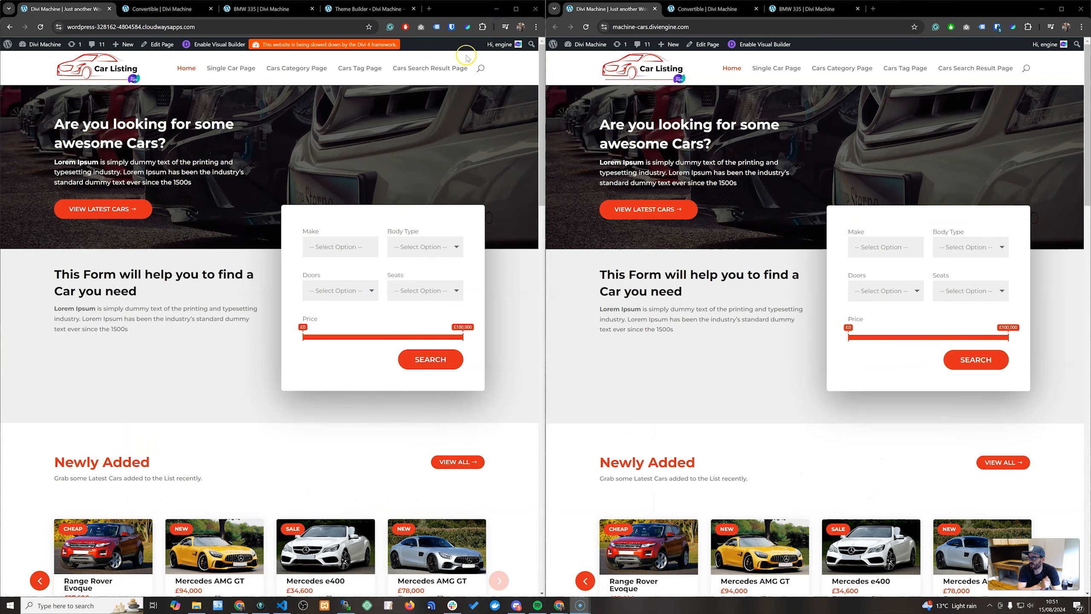
mouse_move(498, 222)
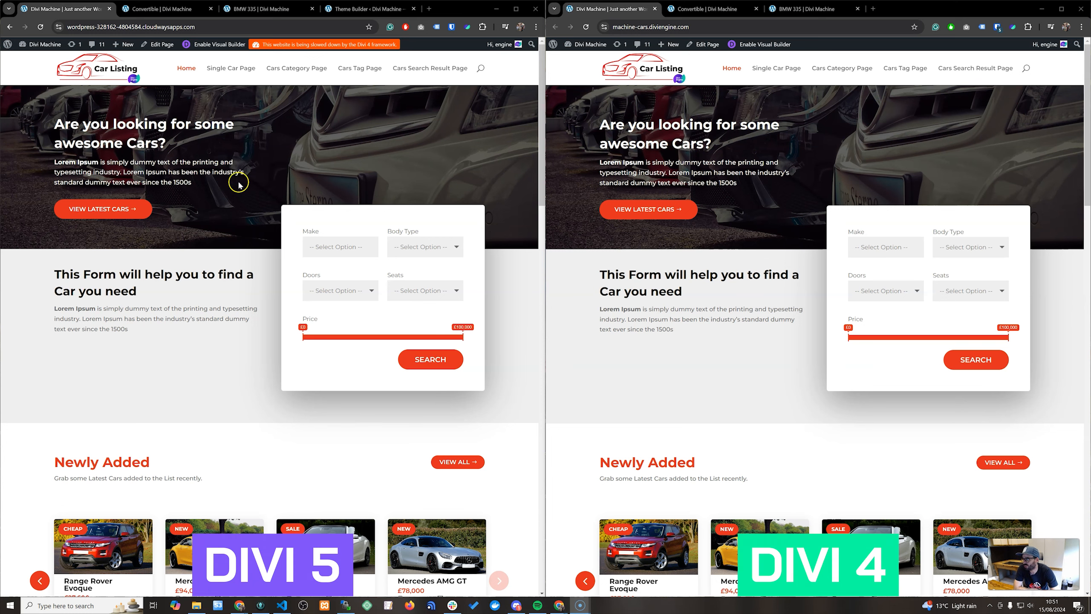
mouse_move(687, 177)
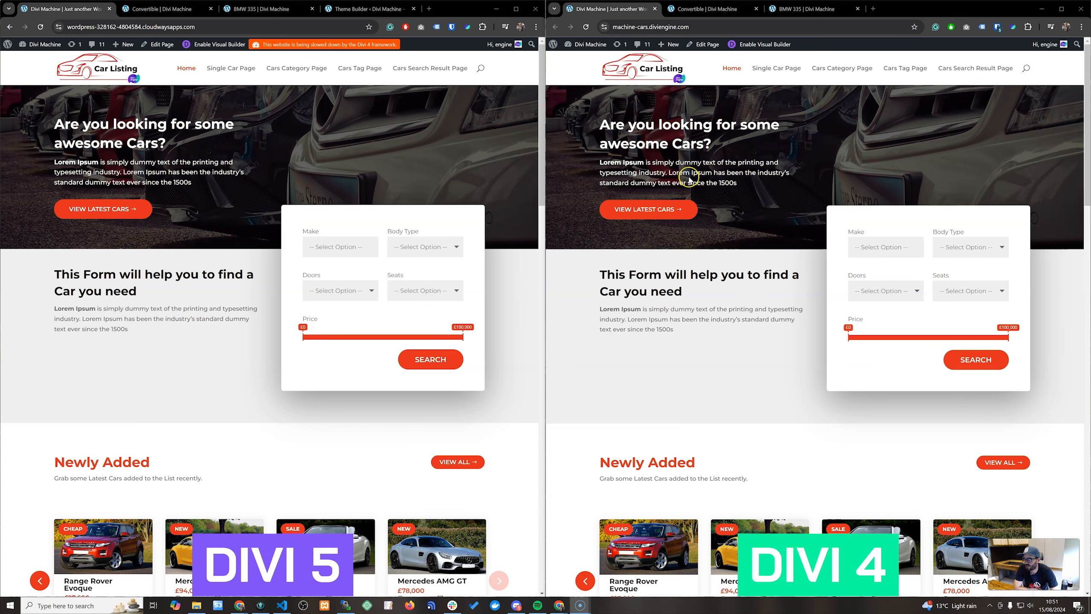
mouse_move(483, 177)
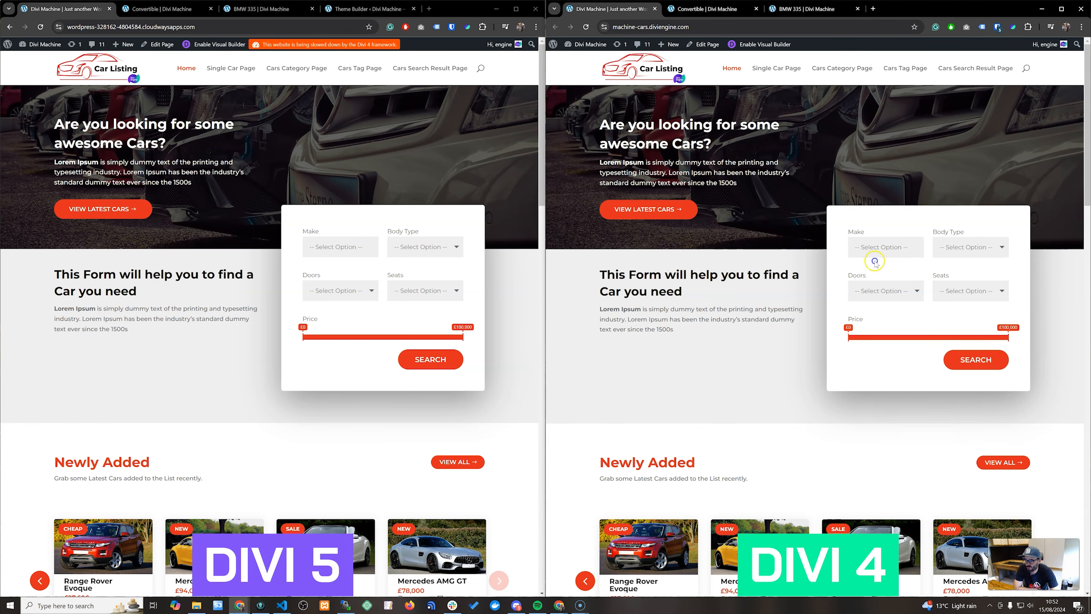
mouse_move(262, 248)
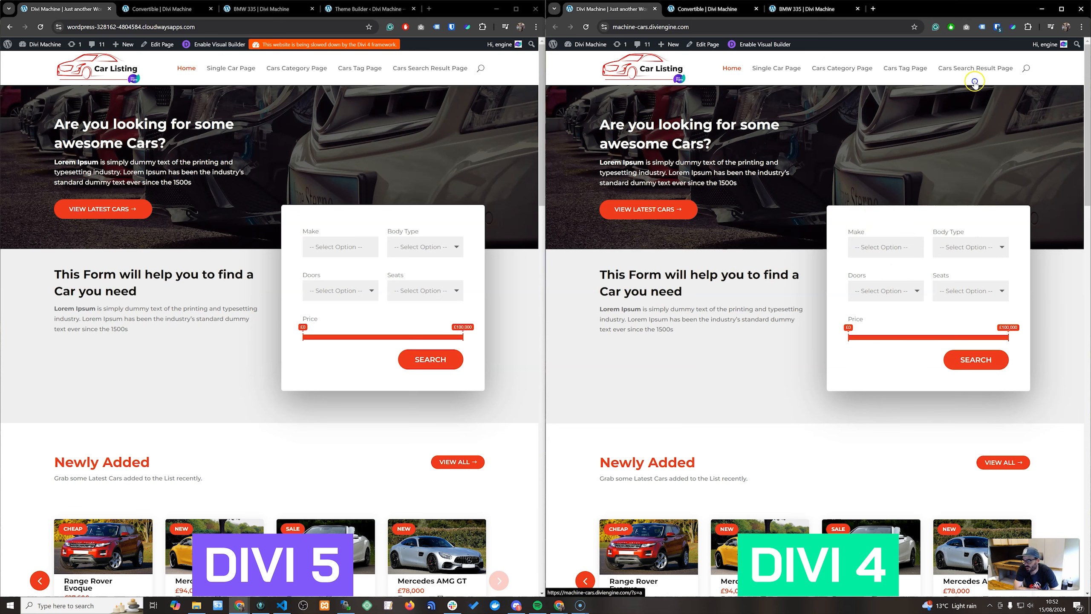
mouse_move(949, 77)
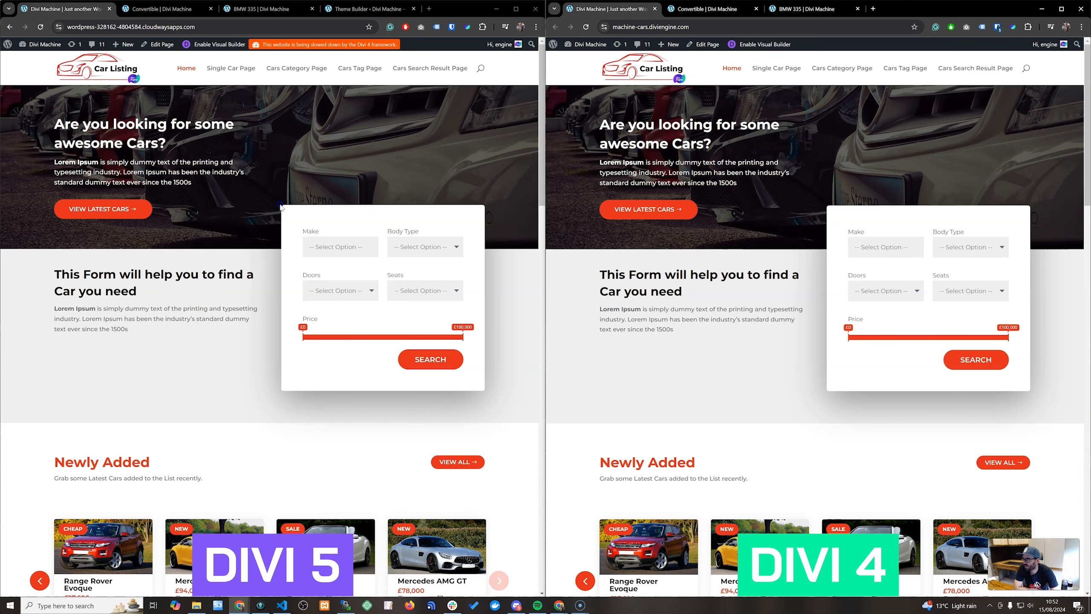
scroll("down", 3)
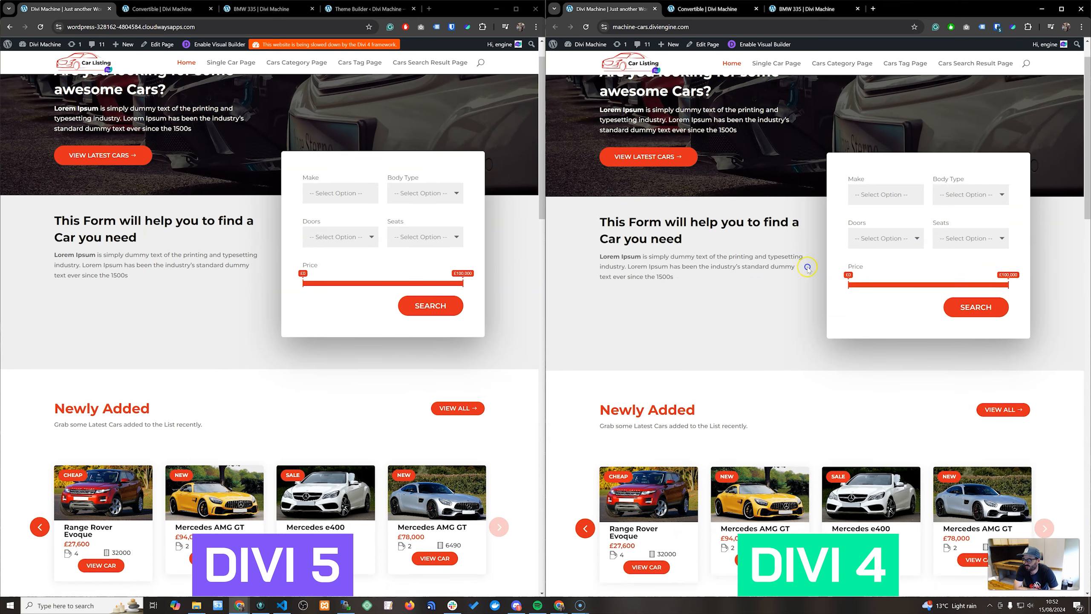
scroll("down", 3)
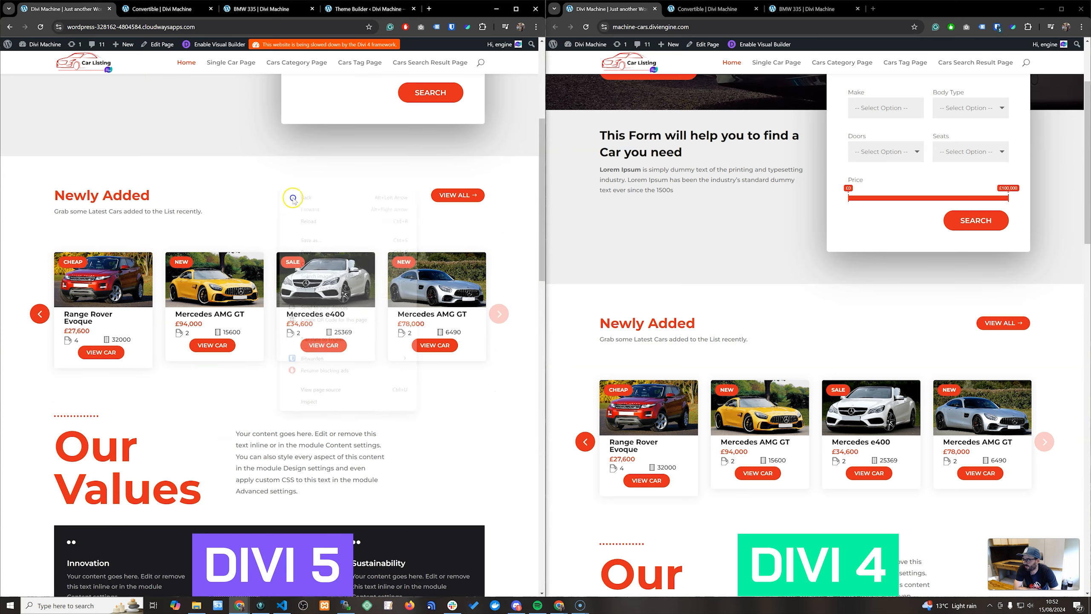
scroll("up", 3)
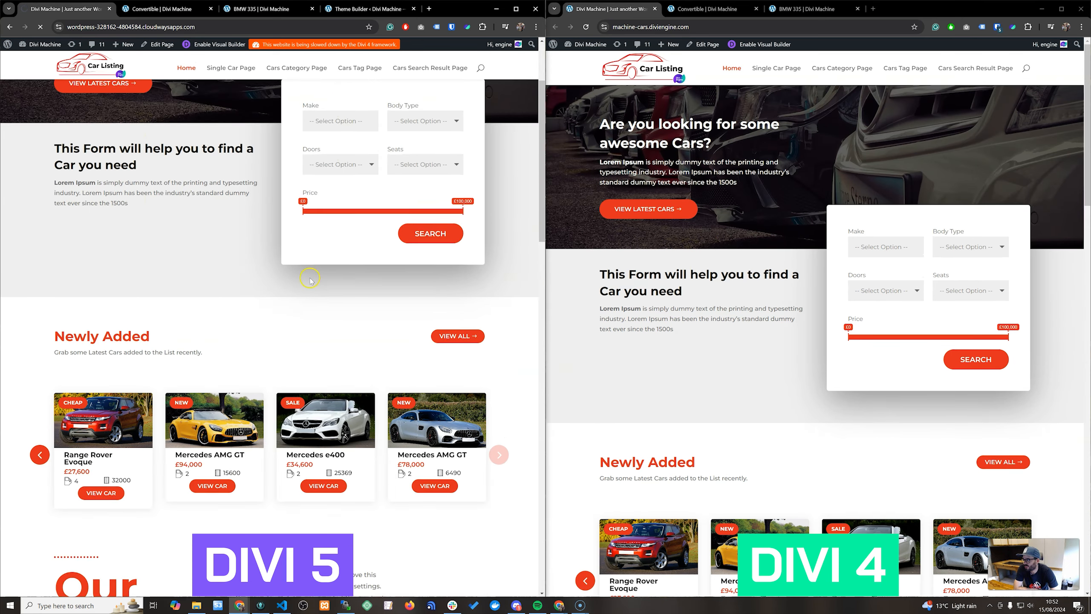
scroll("down", 3)
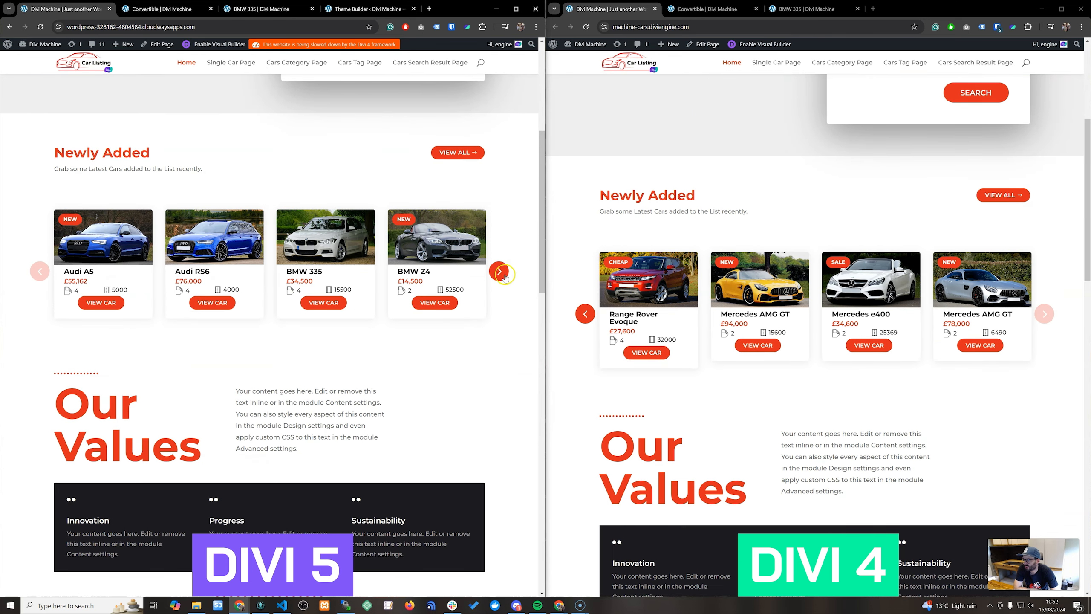
left_click(499, 271)
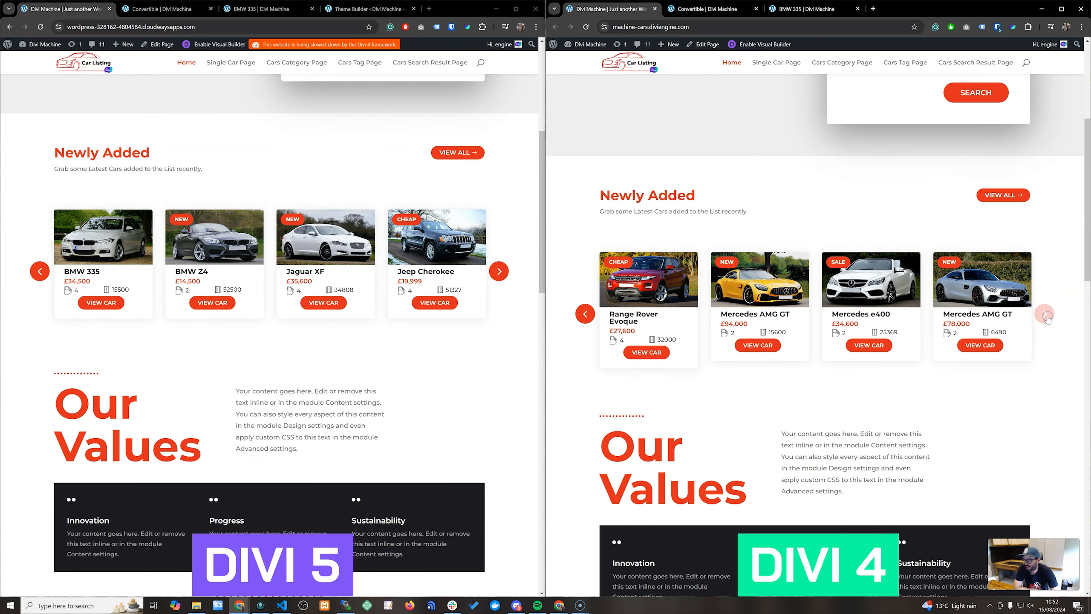
left_click(585, 314)
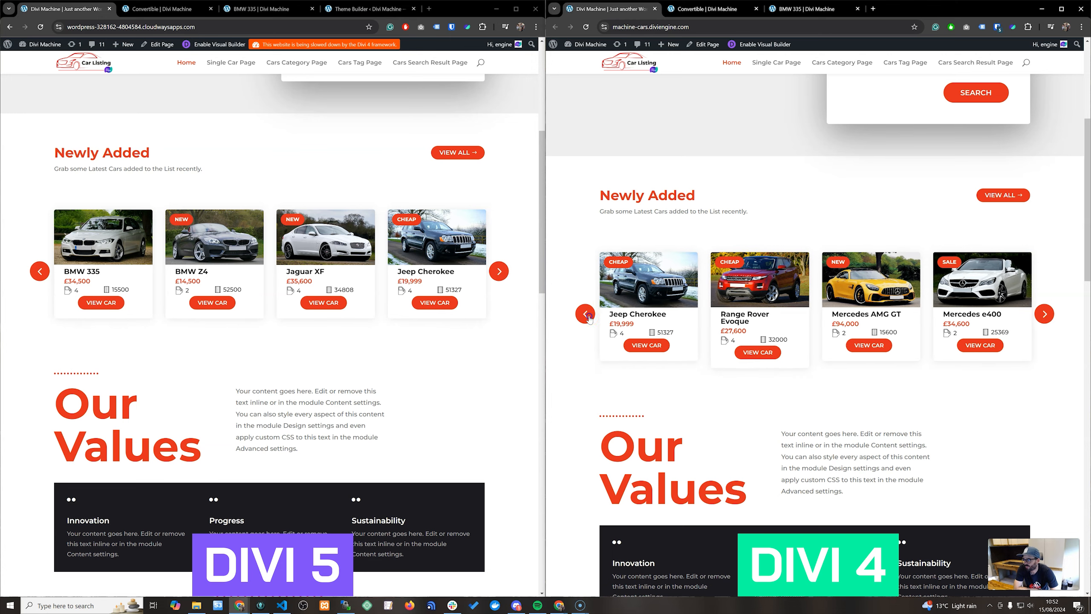
scroll("down", 3)
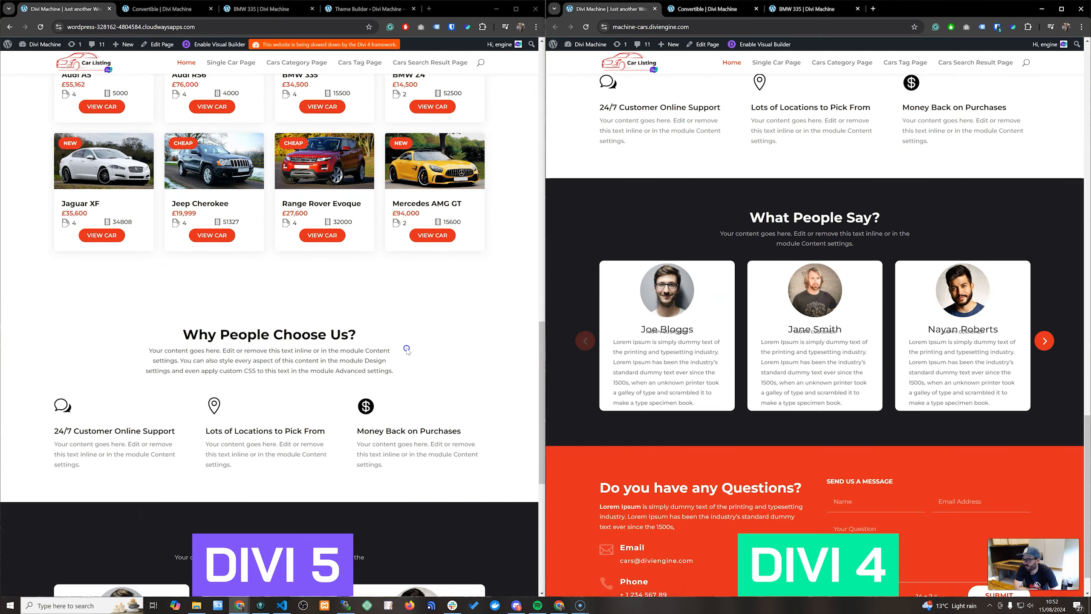
scroll("down", 3)
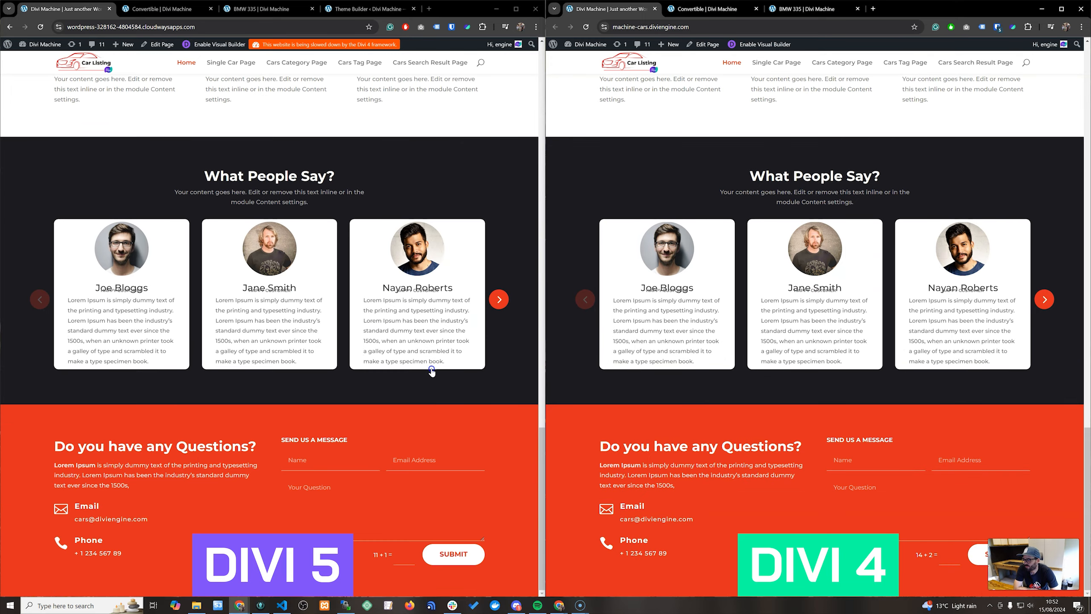
scroll("up", 3)
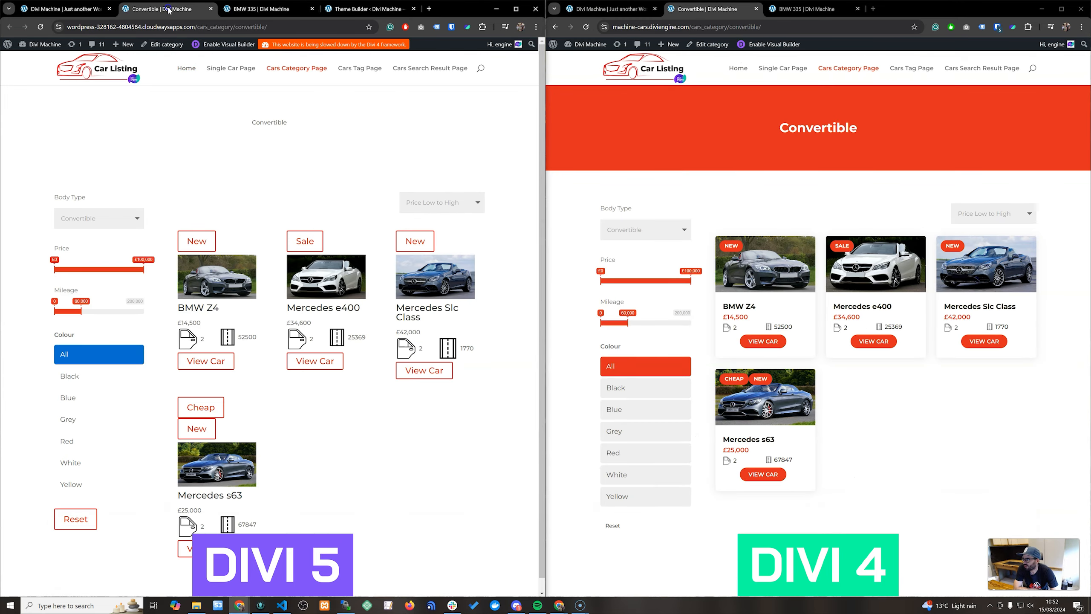
mouse_move(306, 240)
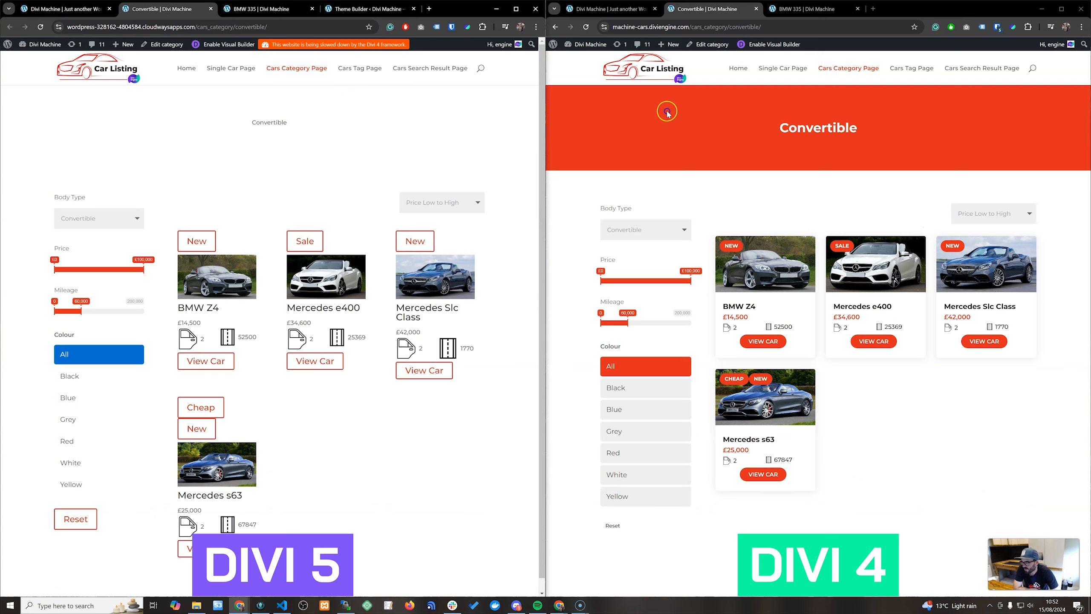
mouse_move(100, 286)
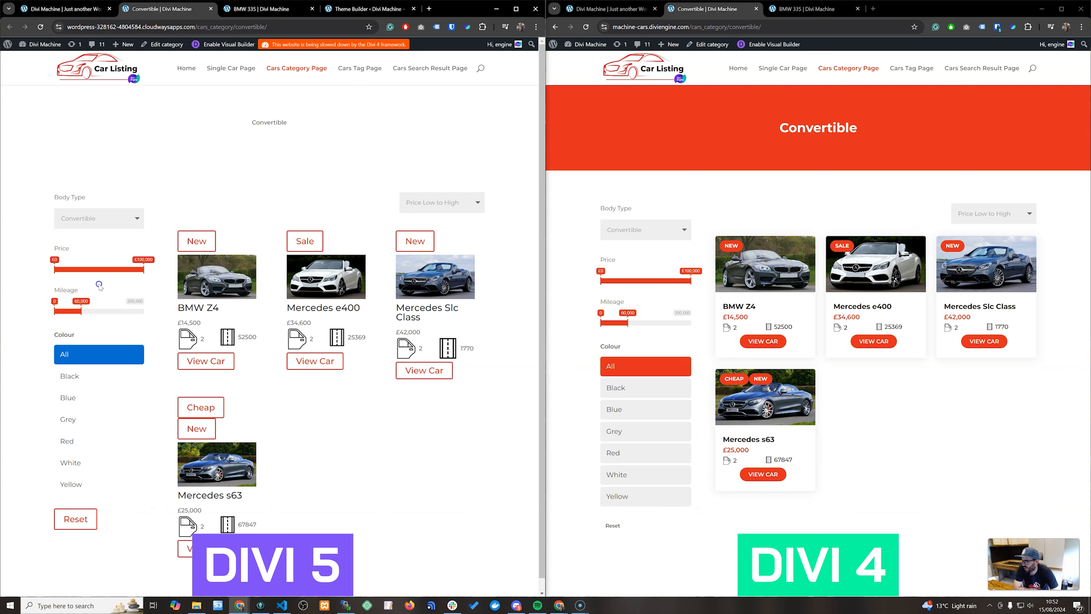
mouse_move(100, 486)
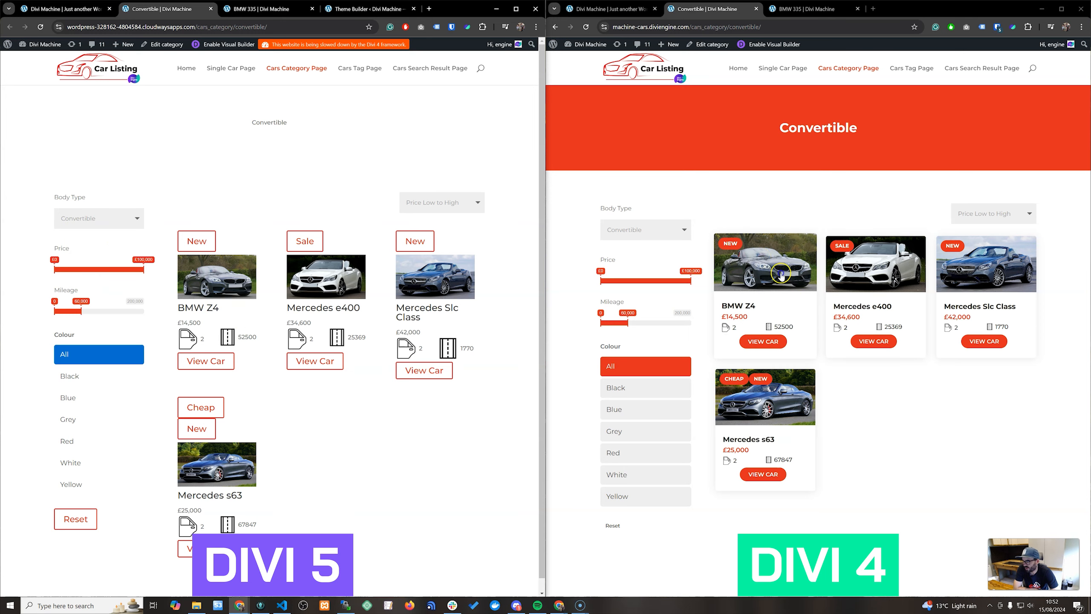
mouse_move(249, 254)
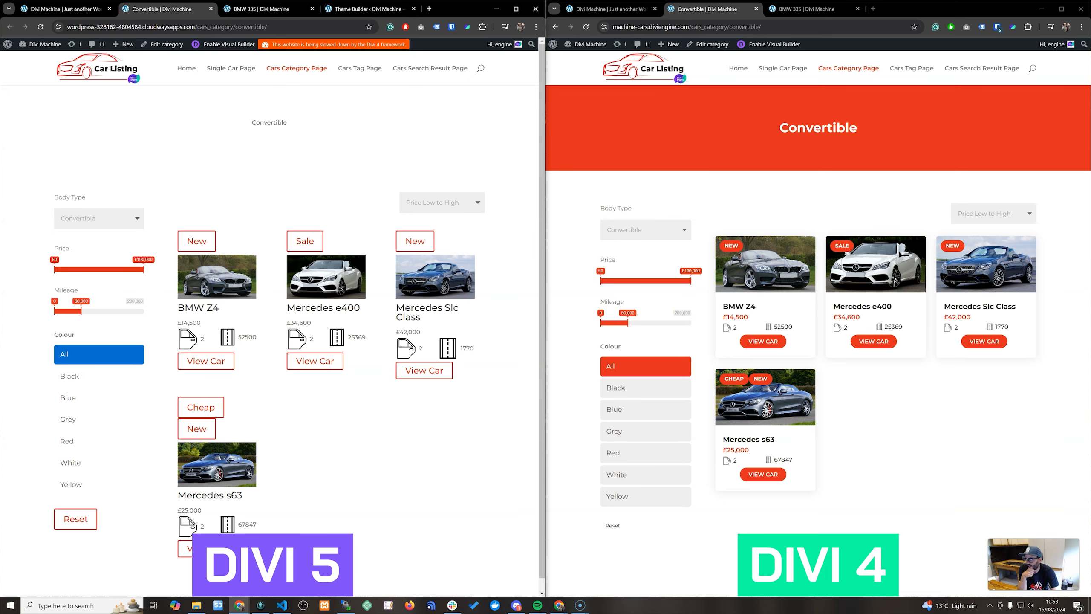
left_click(186, 67)
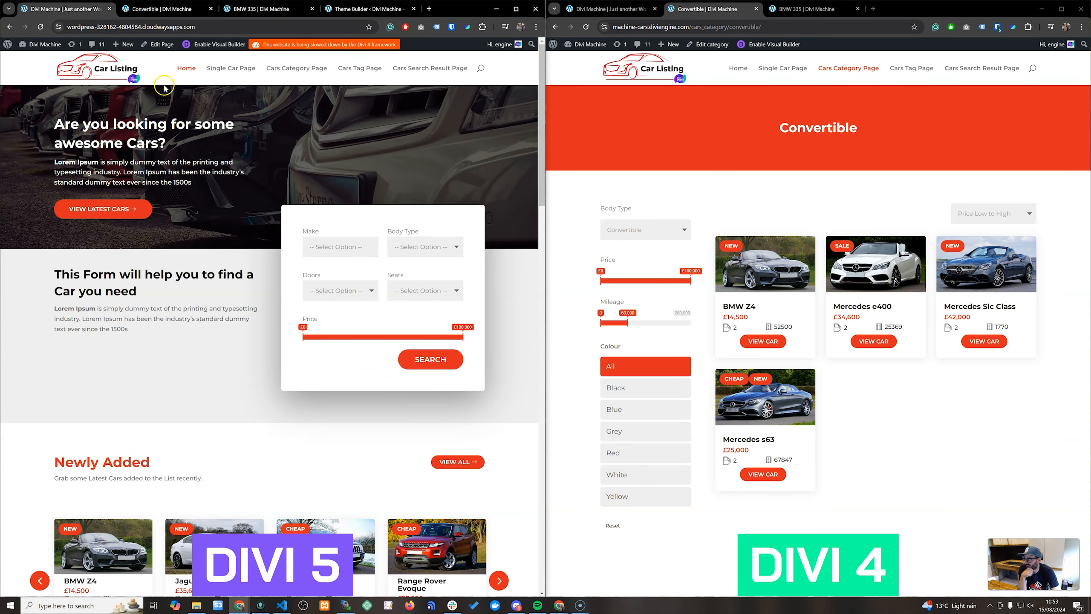
scroll("down", 3)
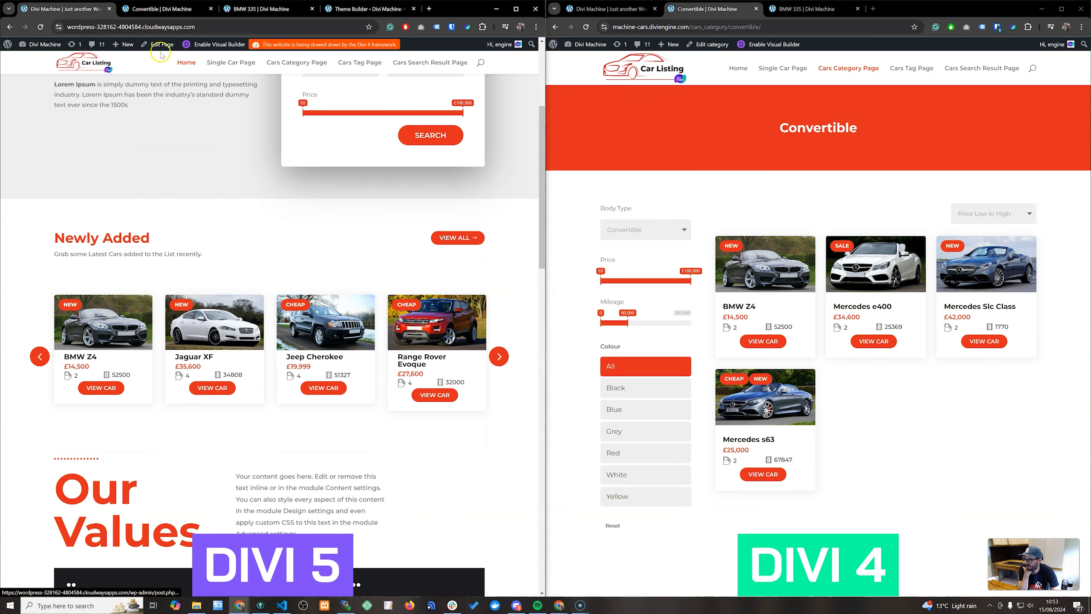
scroll("down", 3)
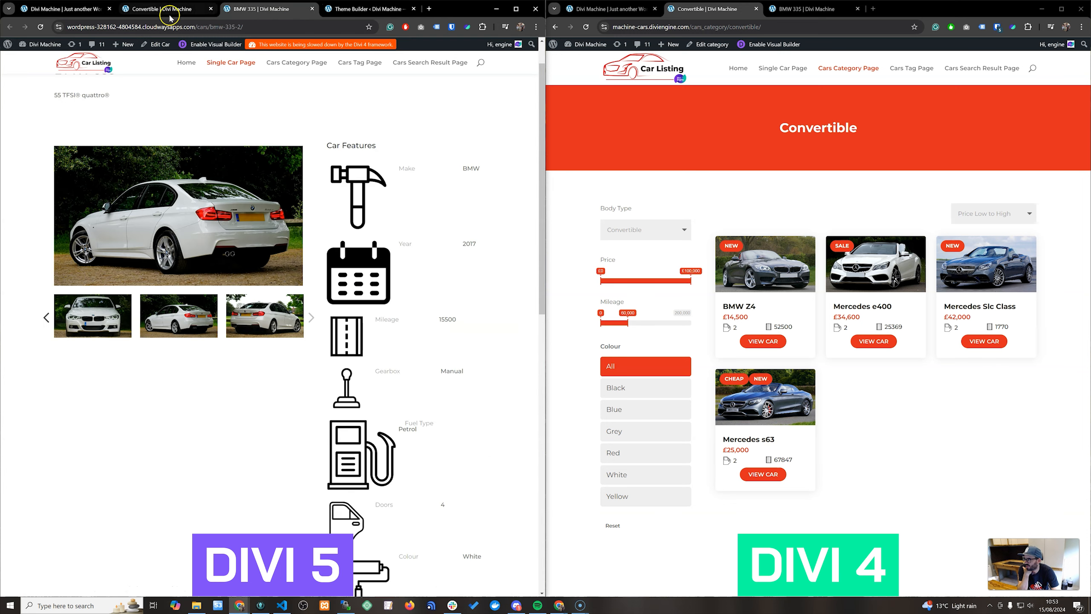
left_click(296, 62)
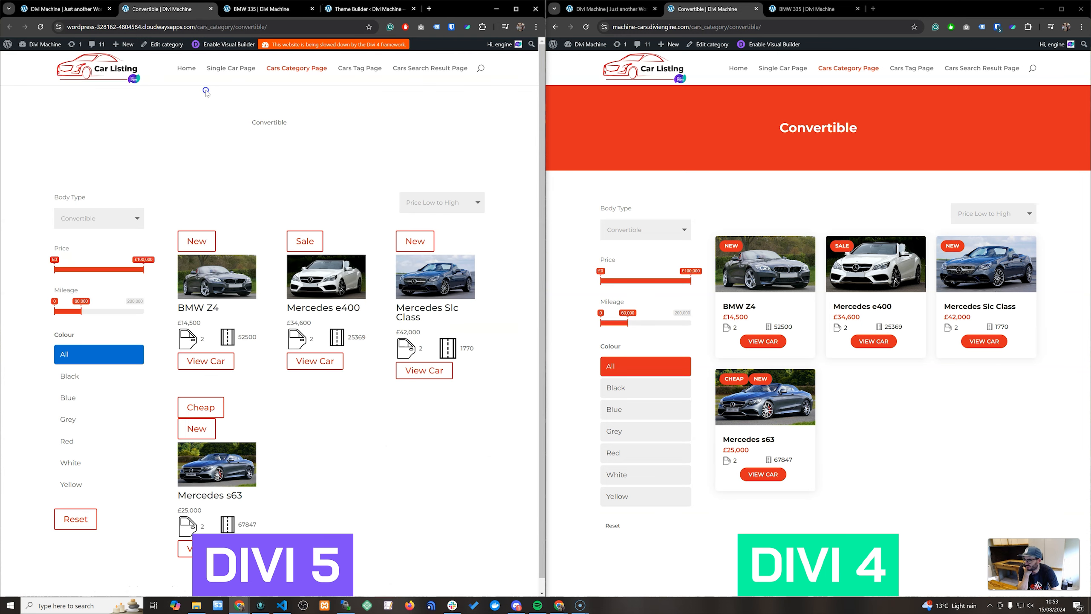
mouse_move(282, 286)
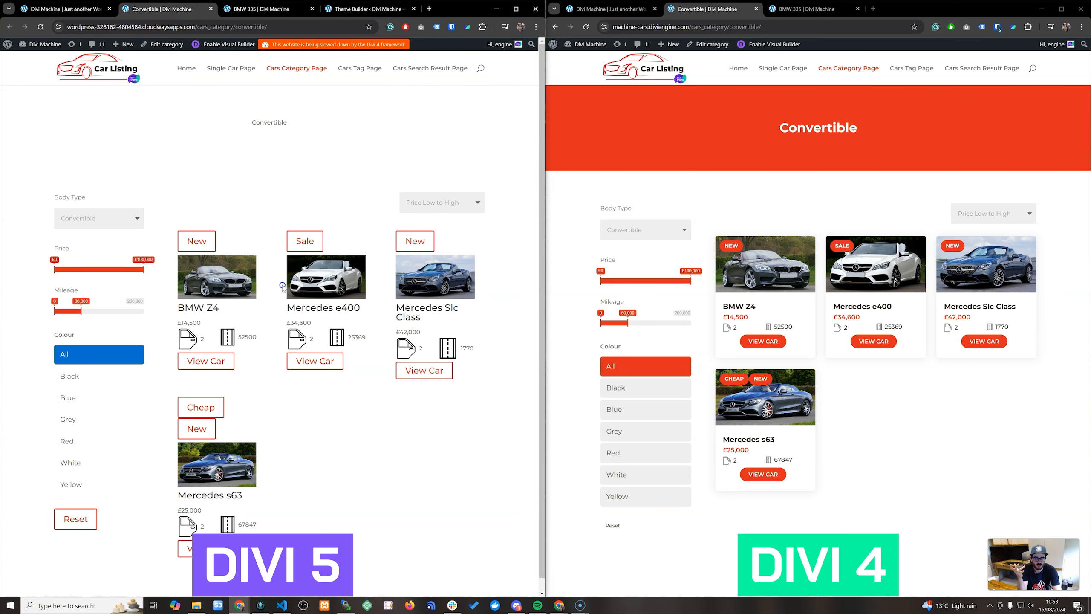
mouse_move(321, 290)
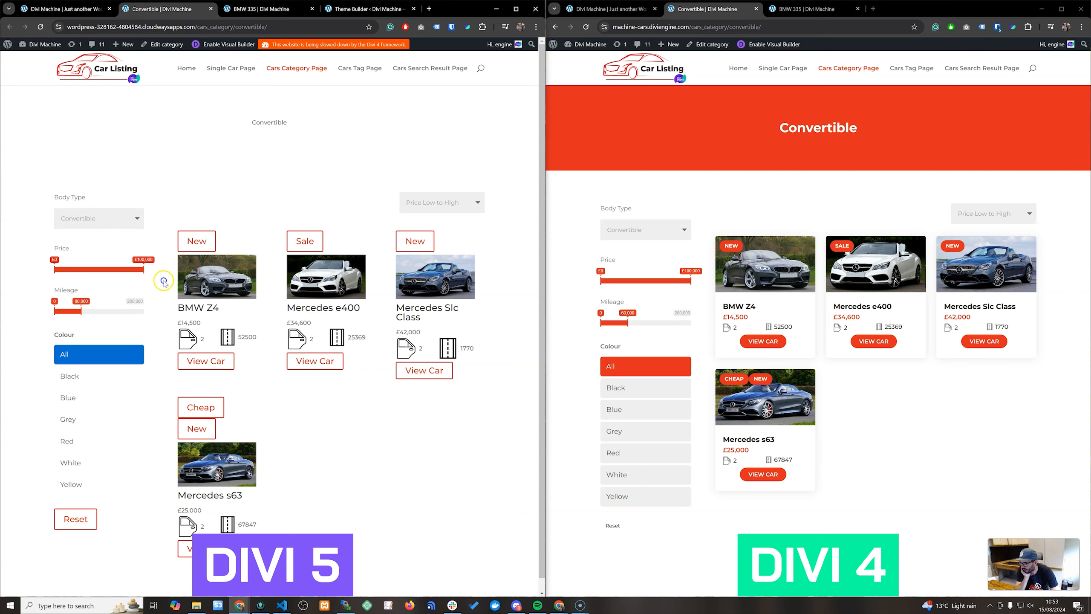
mouse_move(95, 461)
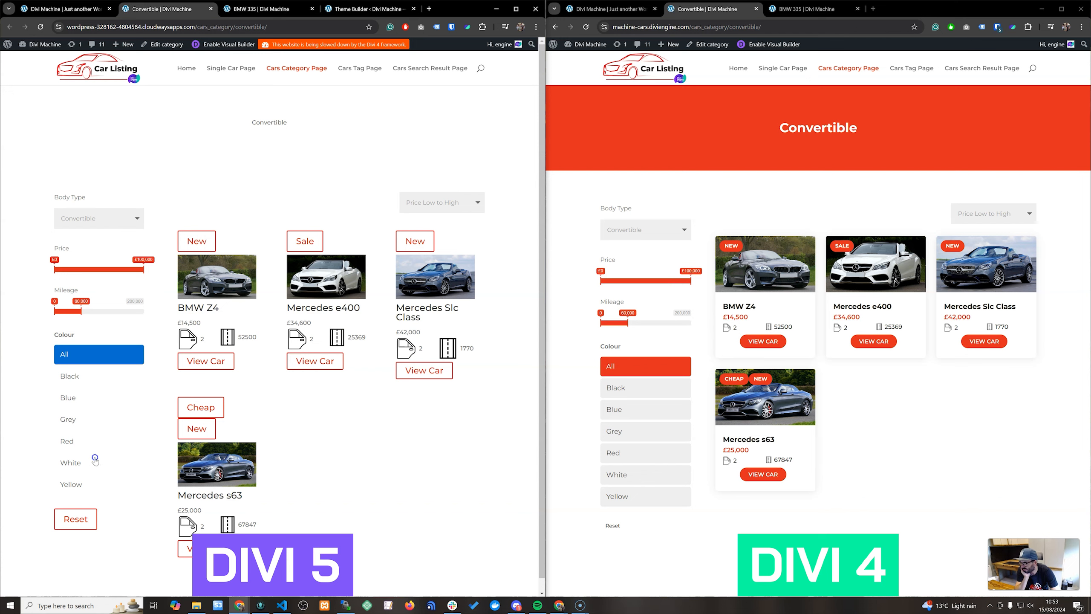
Step: Filter both sites' car listings by Body Type to Convertible, showing BMW Z4, Mercedes e400 and Slc Class cards
left_click(98, 218)
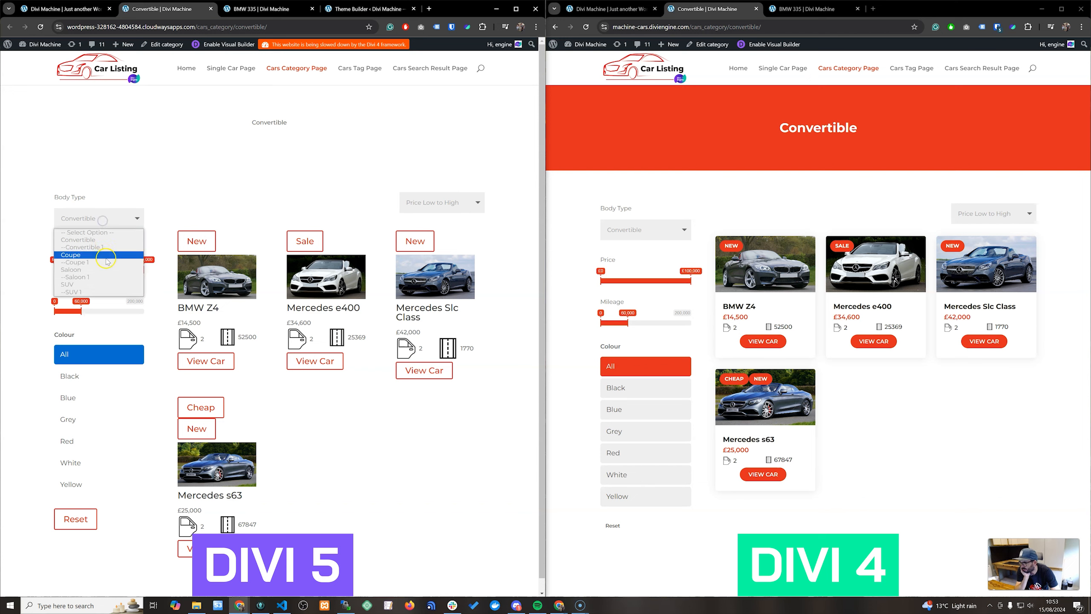
left_click(72, 276)
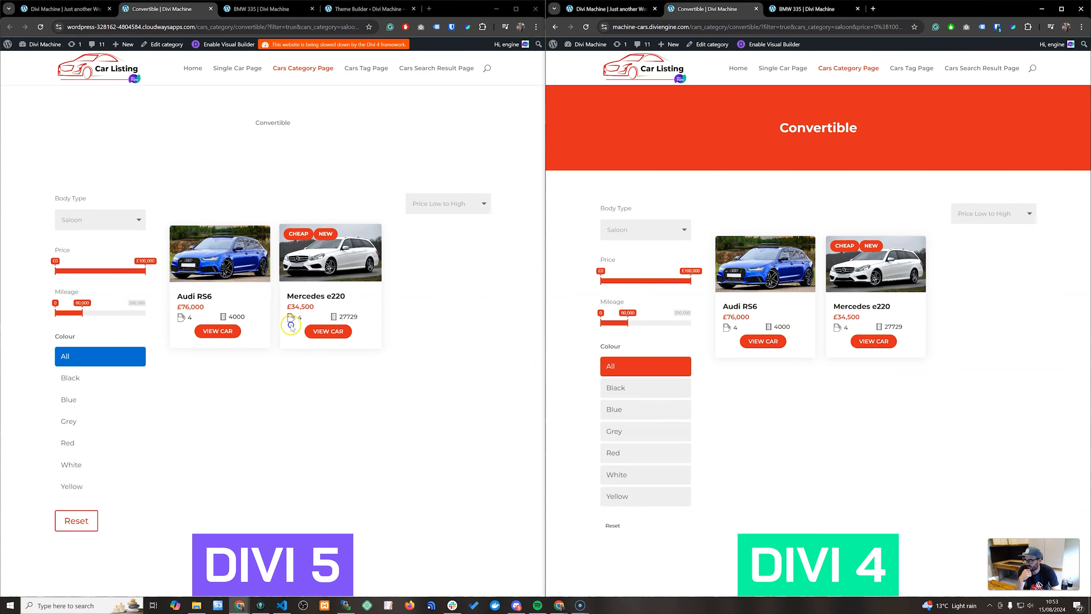
left_click(644, 229)
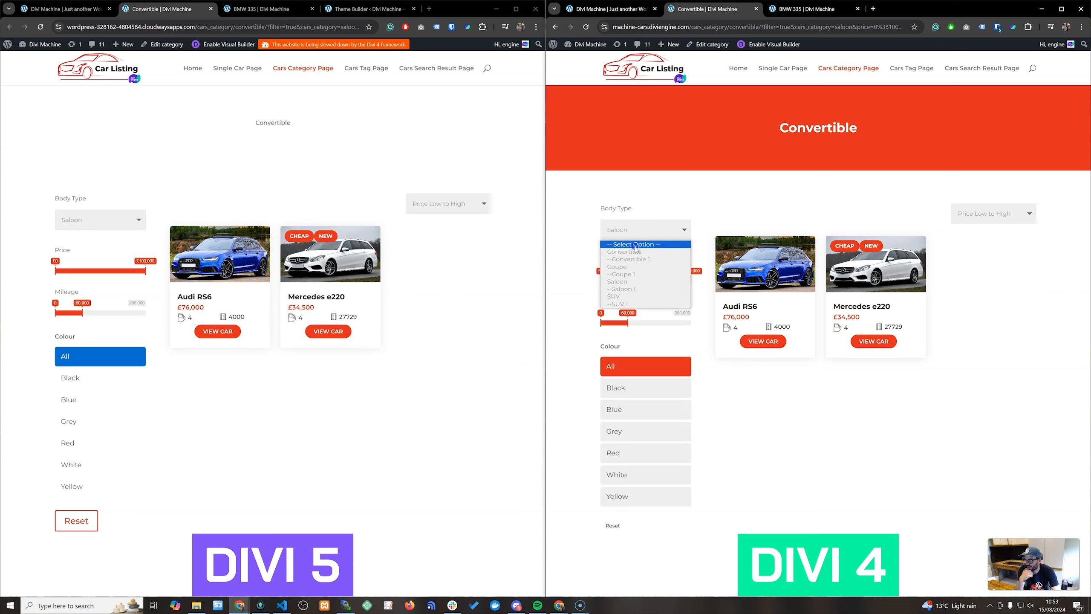
left_click(628, 252)
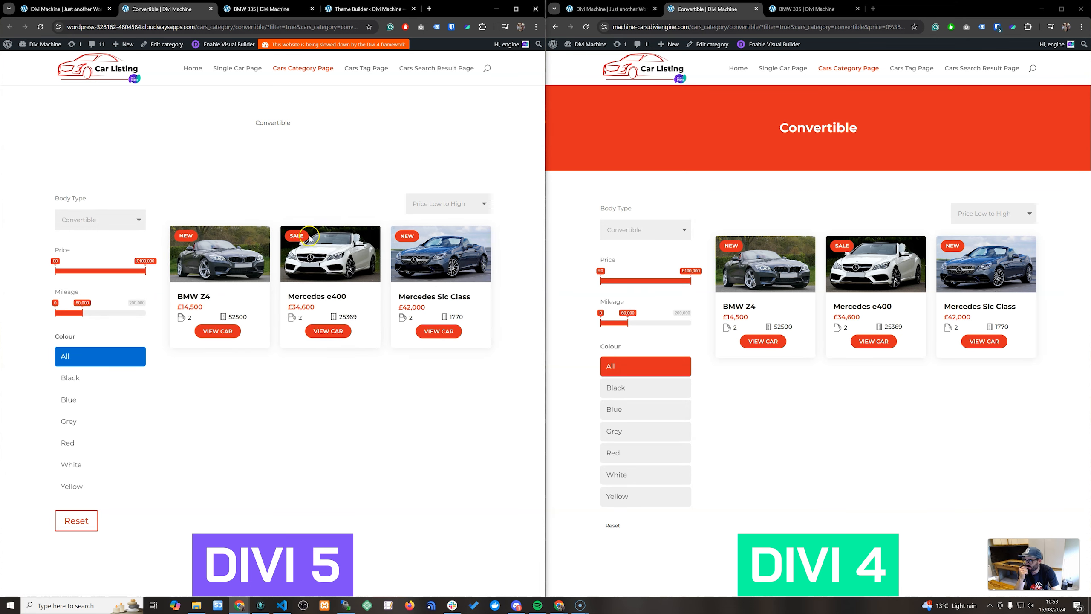
mouse_move(89, 328)
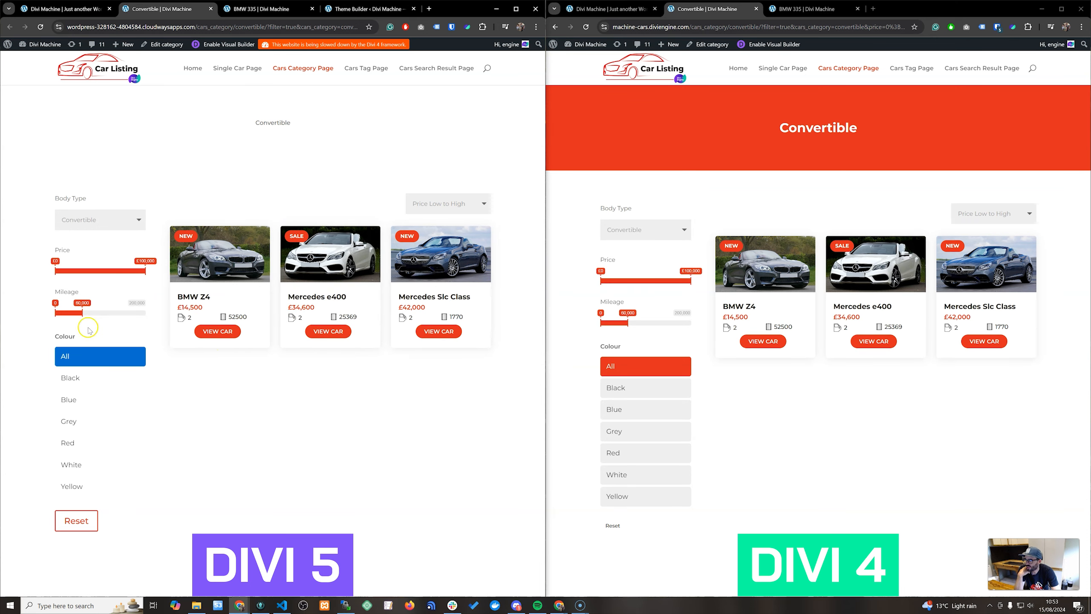
mouse_move(266, 13)
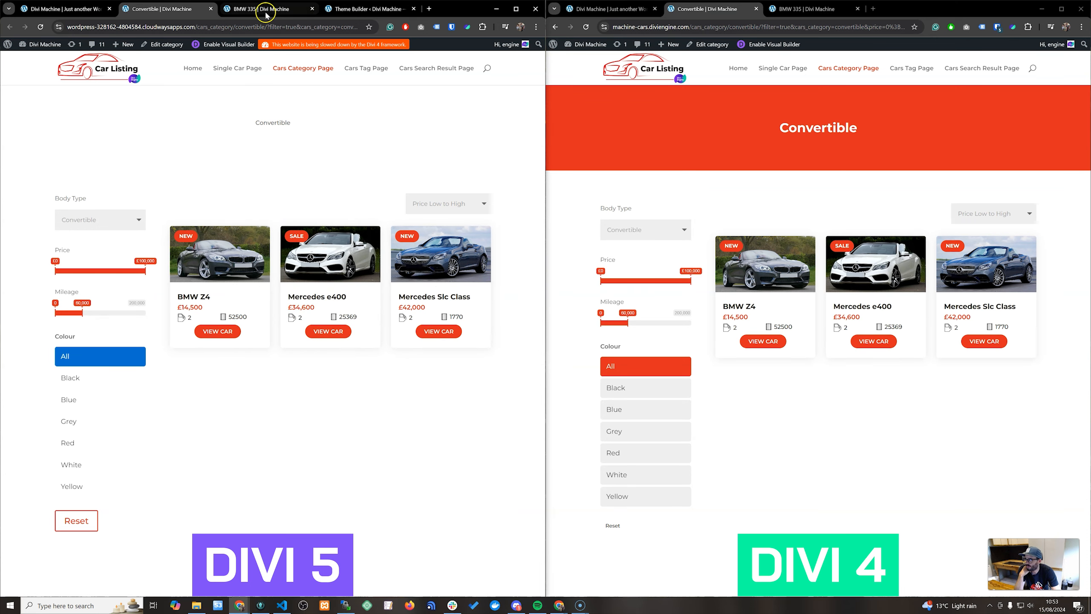
Step: View the BMW 335 single car page on both sites, scrolling past Divi 5's oversized feature icons
left_click(268, 9)
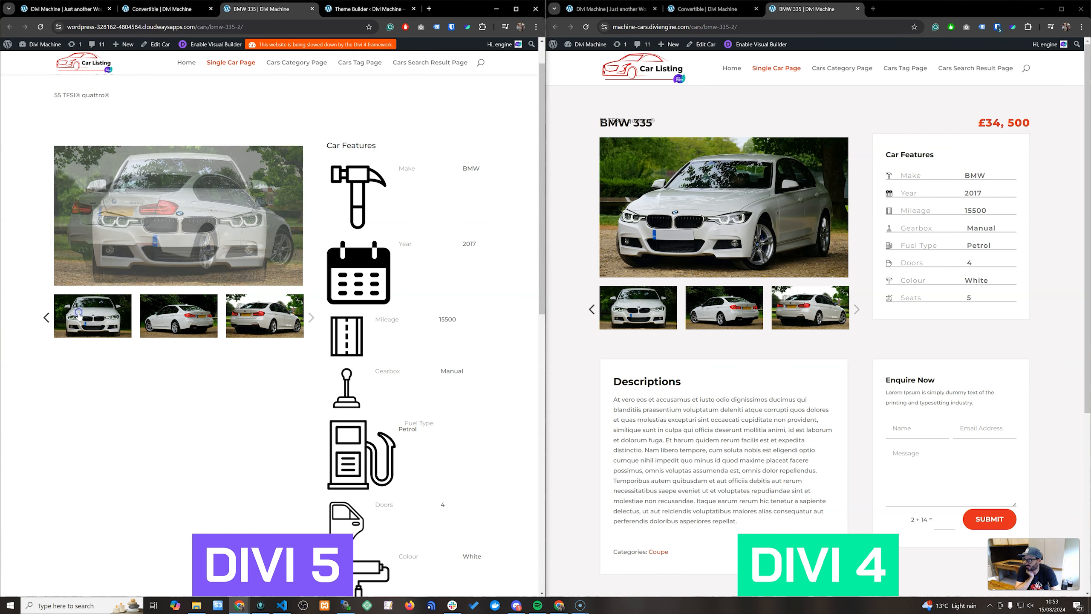
scroll("down", 3)
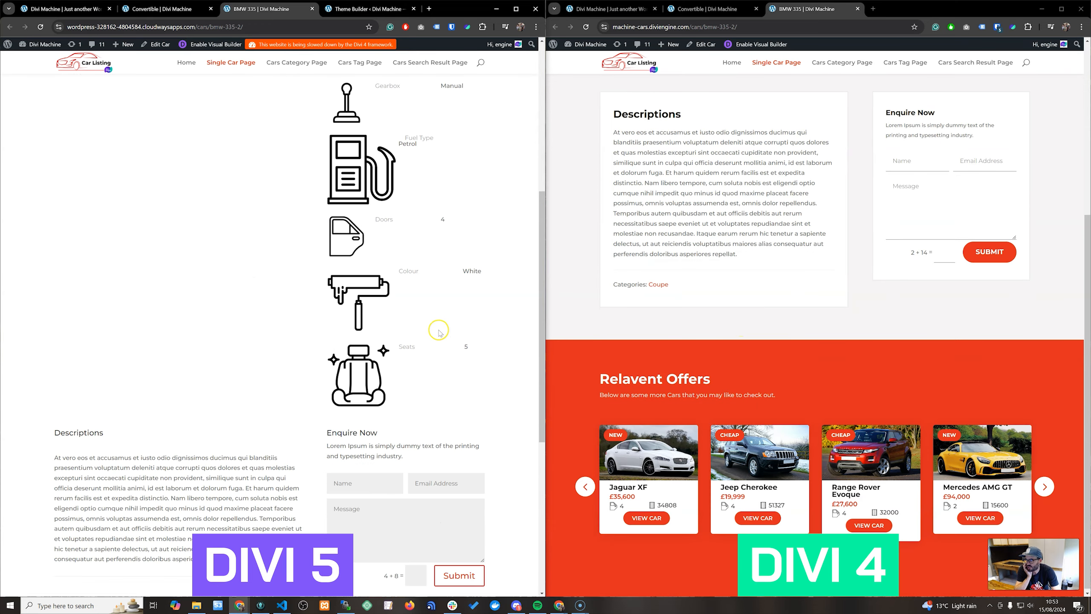
scroll("down", 3)
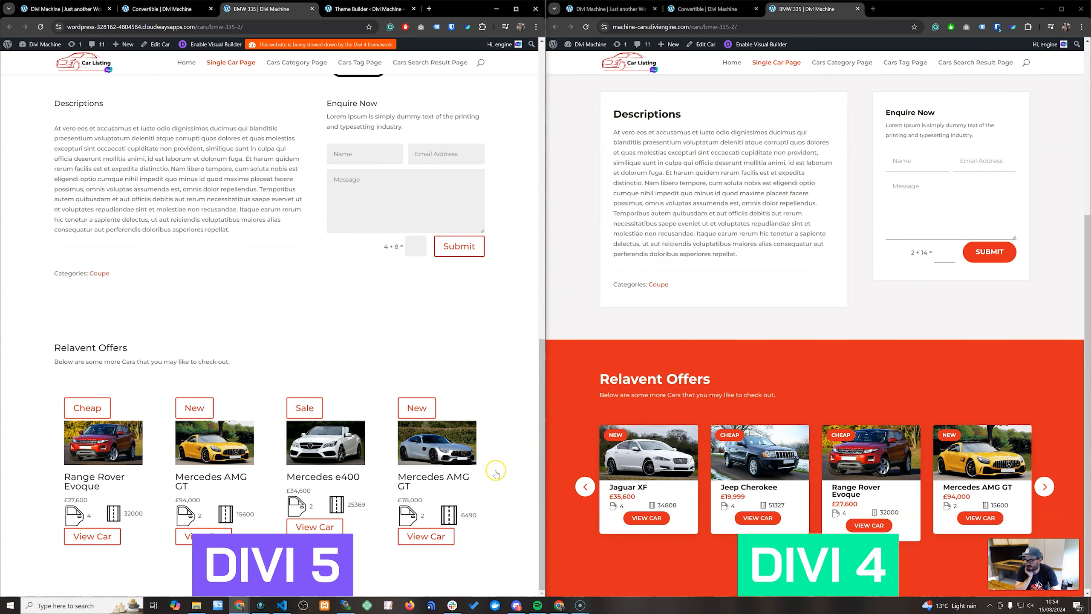
left_click(1044, 486)
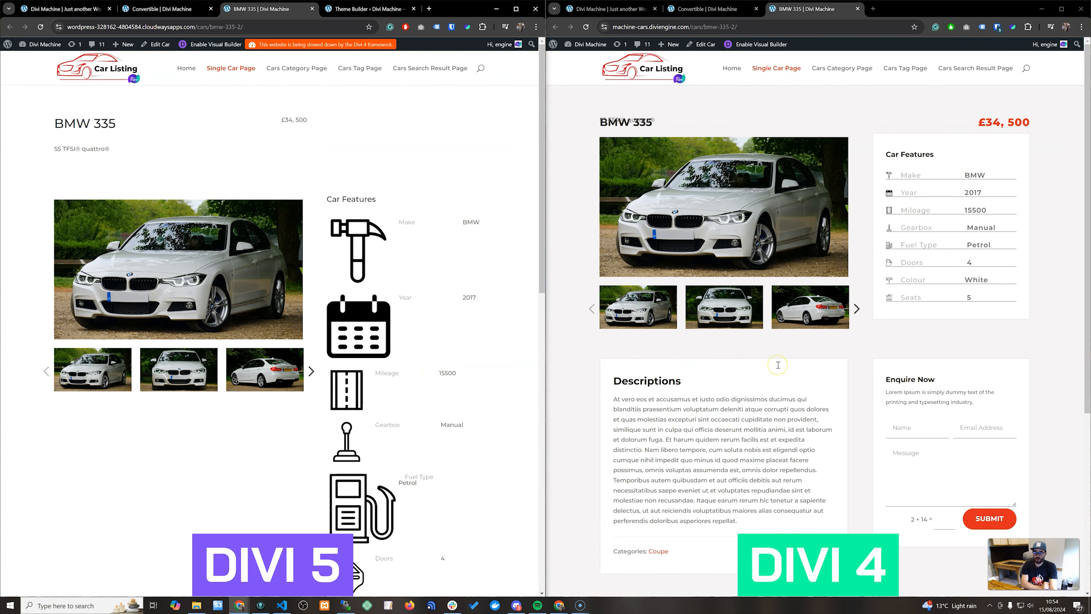
left_click(311, 371)
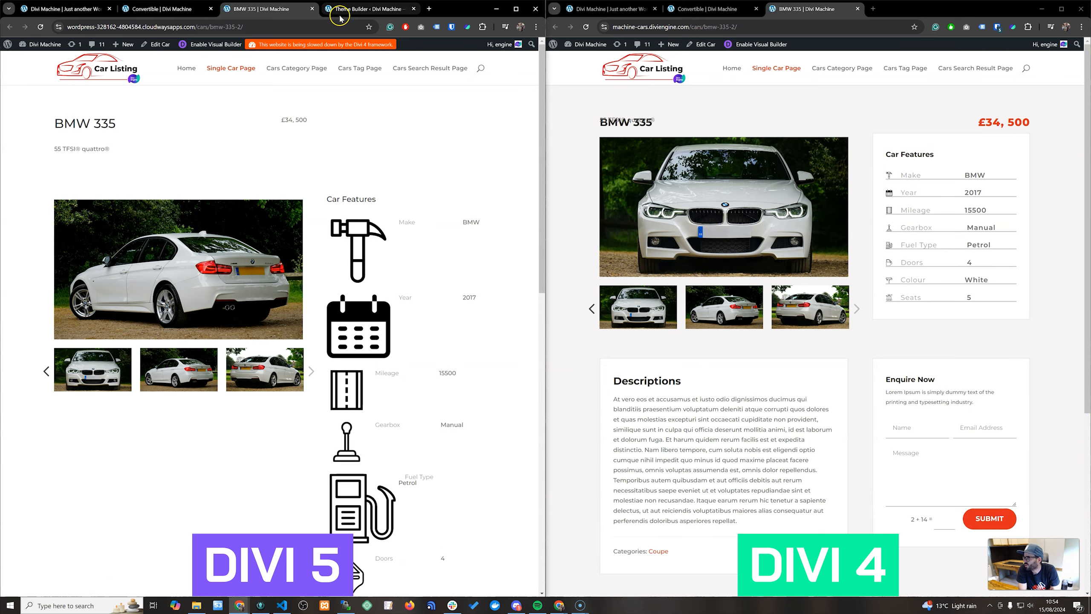
left_click(371, 8)
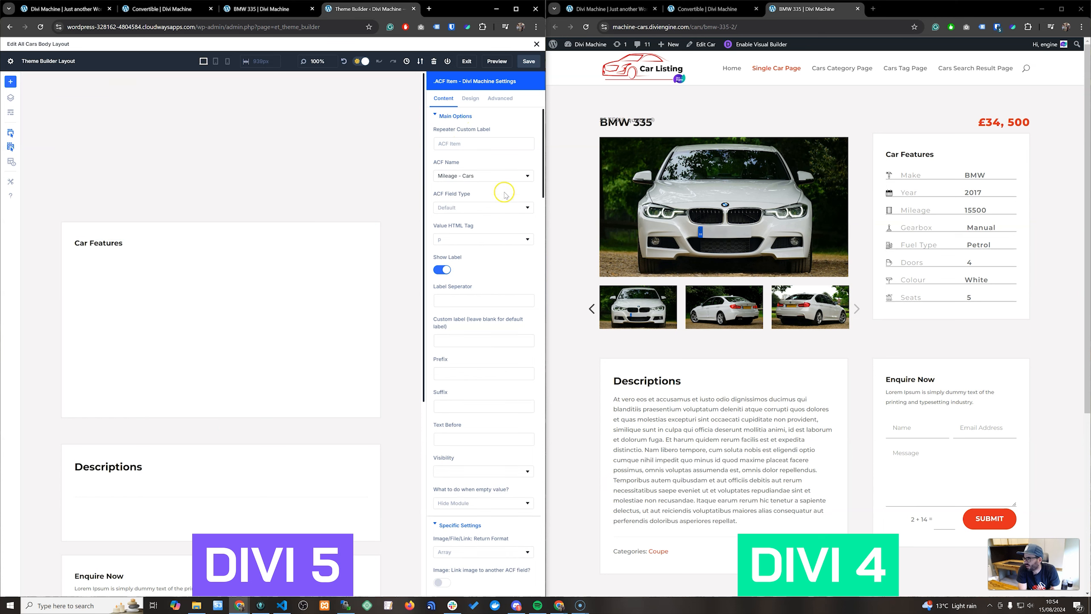
mouse_move(448, 157)
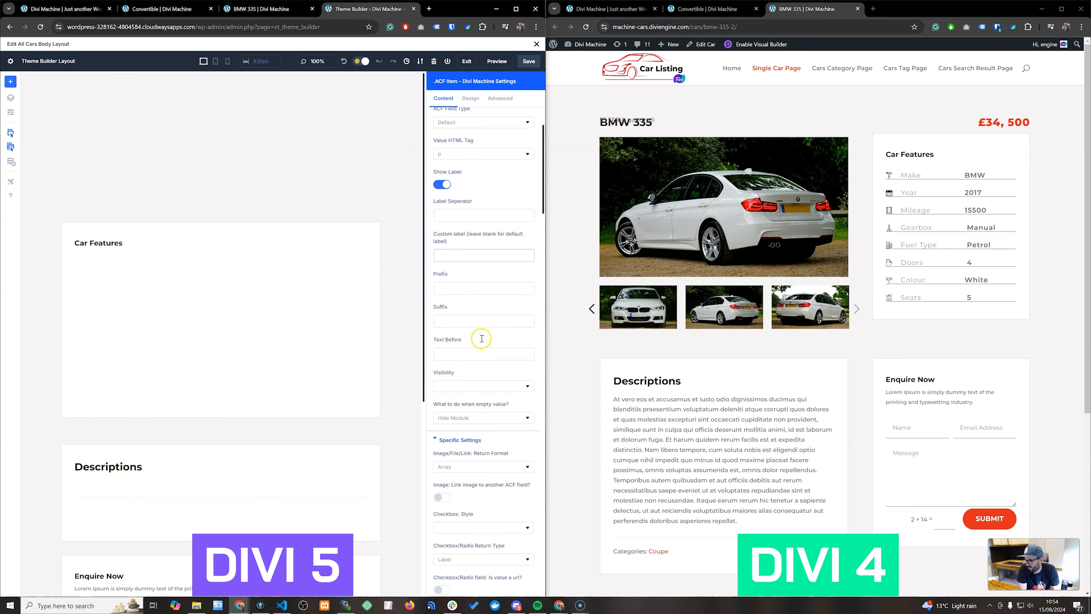
left_click(484, 179)
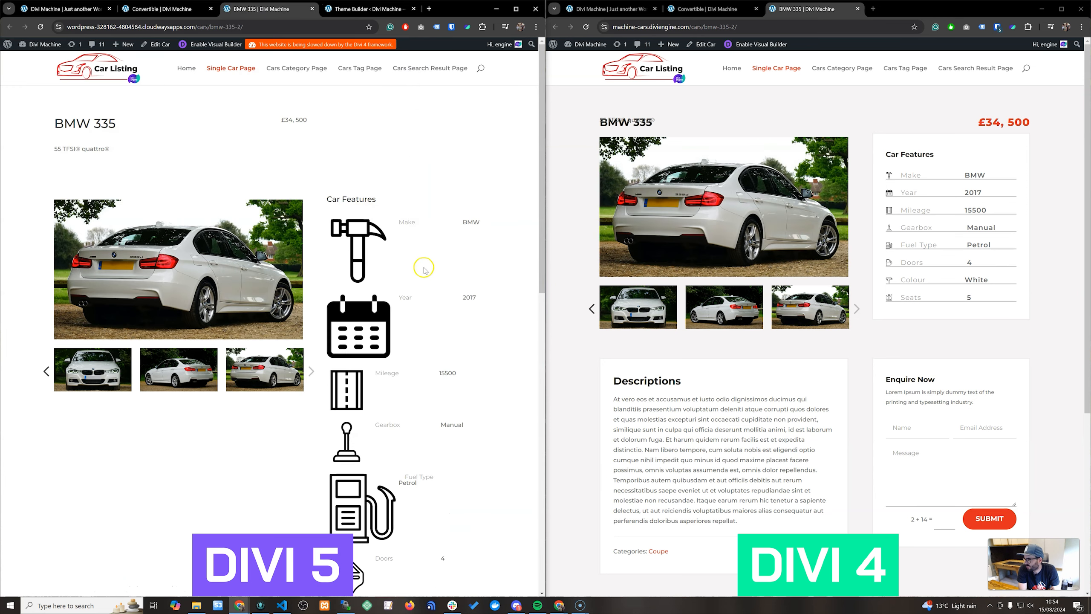
scroll("down", 3)
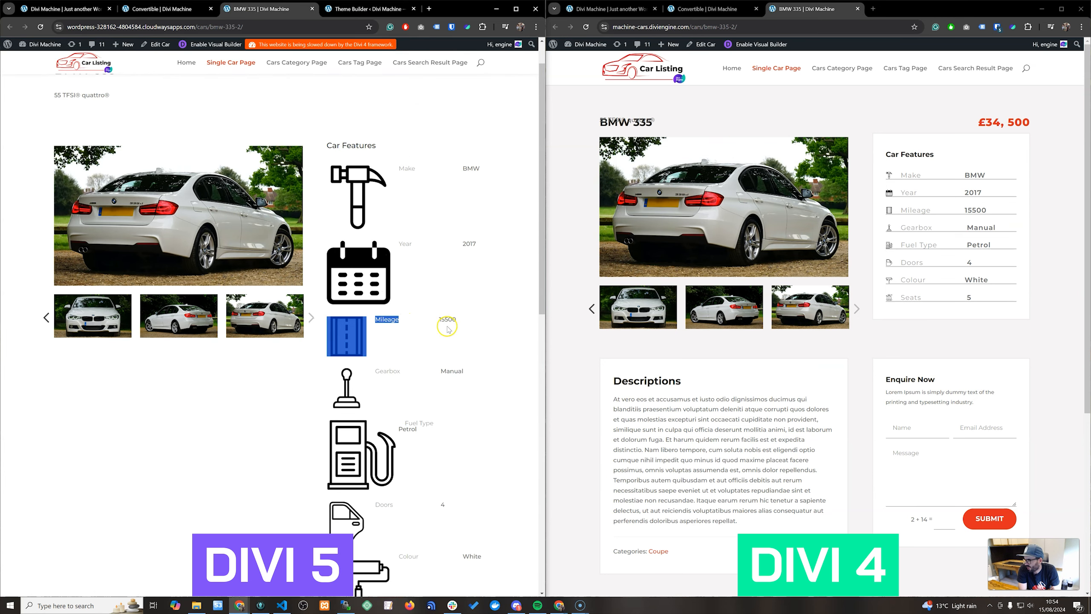
double_click(447, 319)
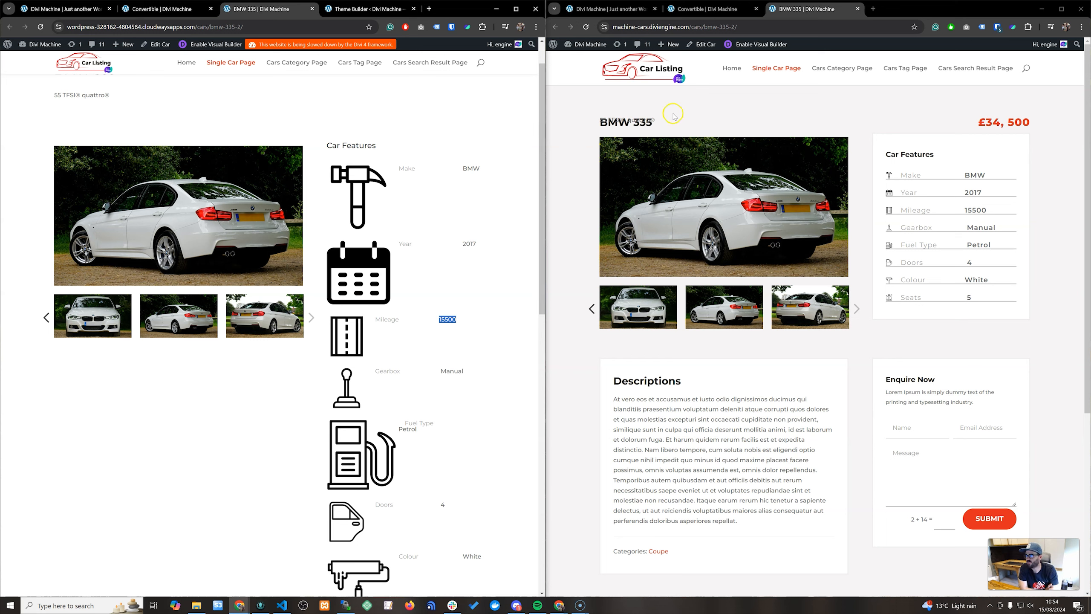
mouse_move(729, 161)
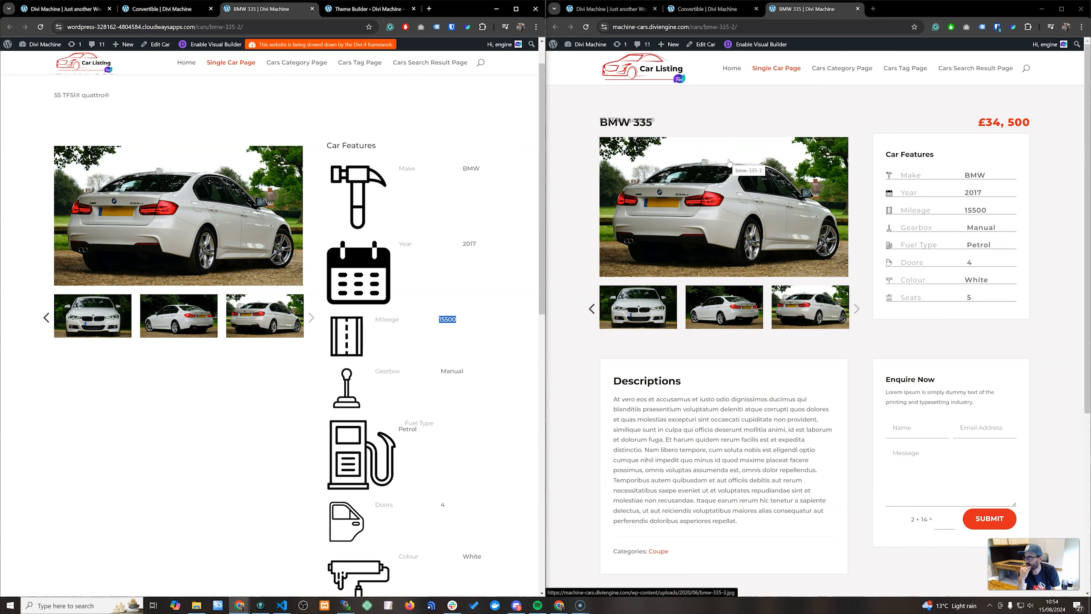
Step: Review the Theme Builder template overview, then return to the Divi Machine home page with its Newly Added carousel
left_click(369, 8)
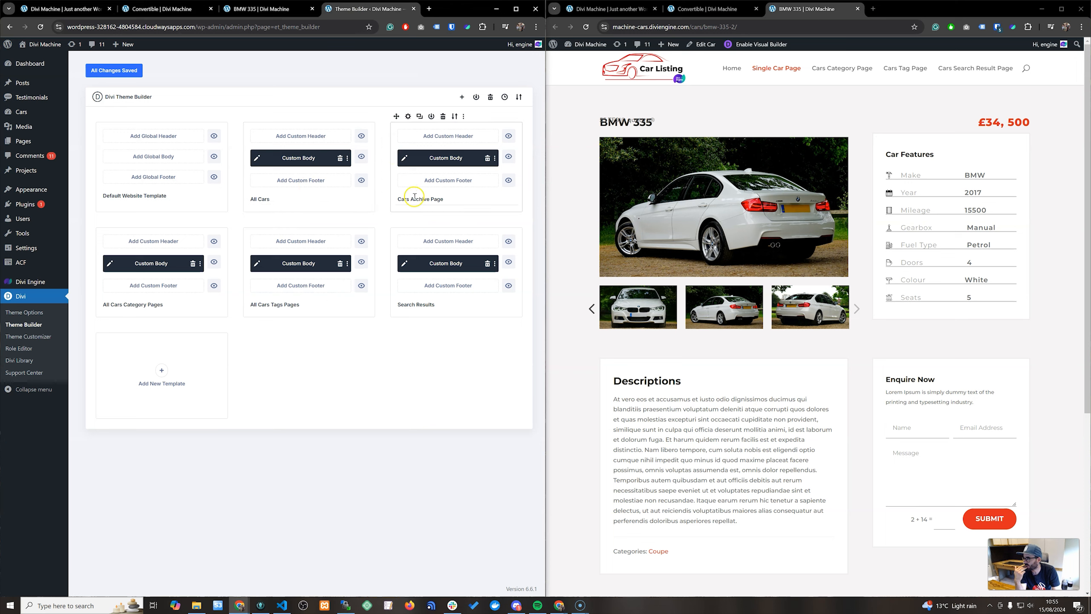
mouse_move(406, 182)
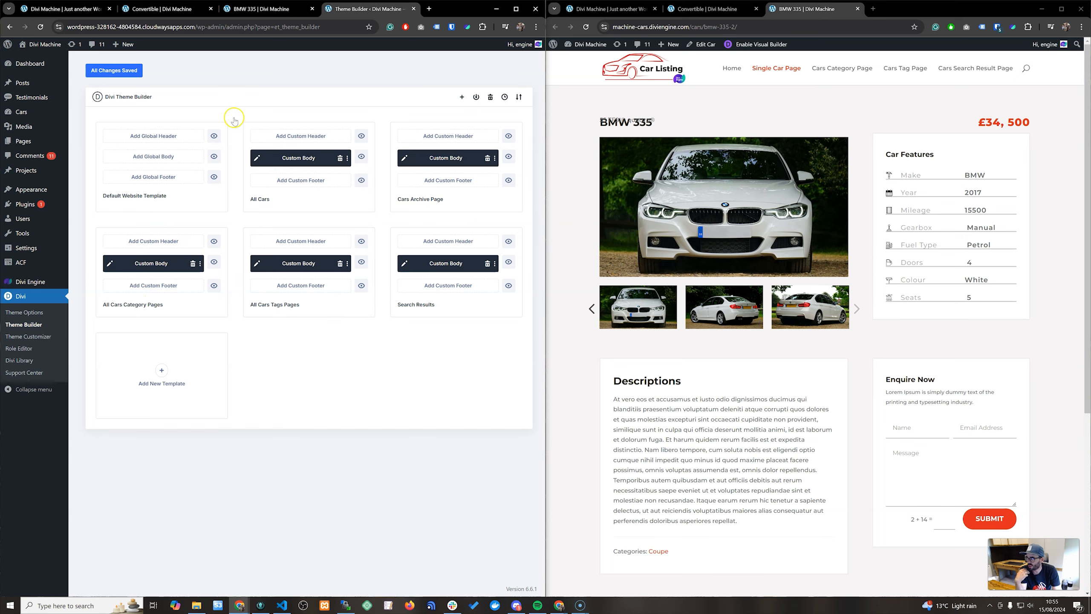
left_click(62, 9)
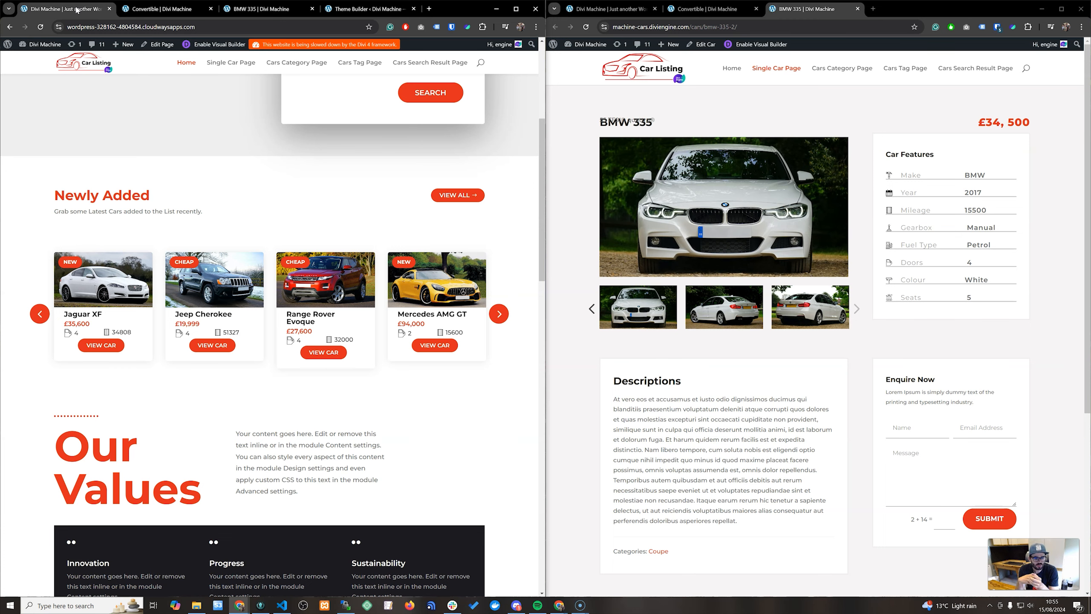
left_click(857, 309)
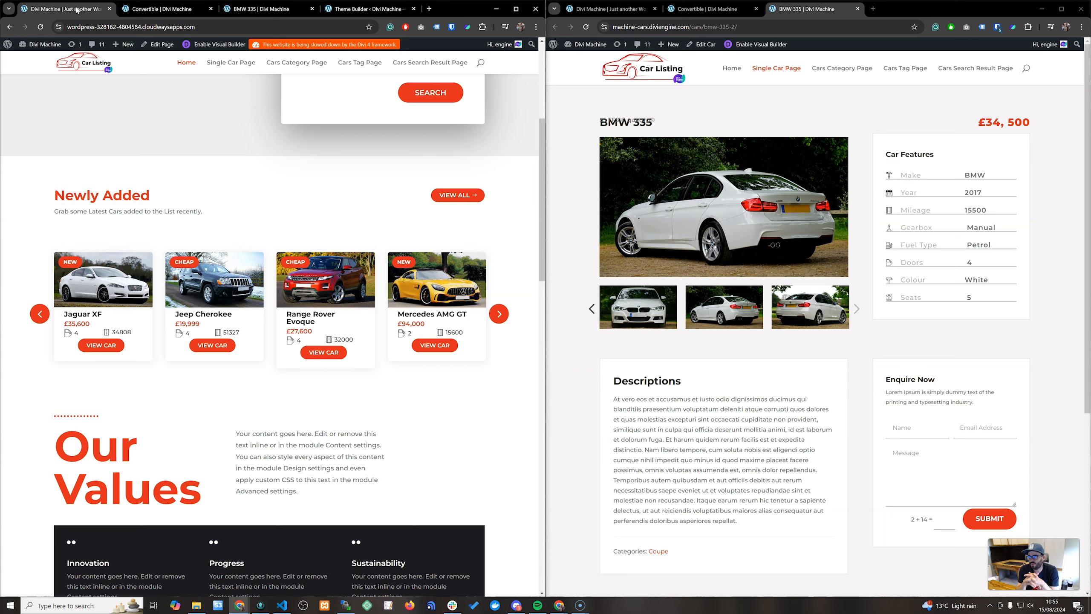
left_click(724, 307)
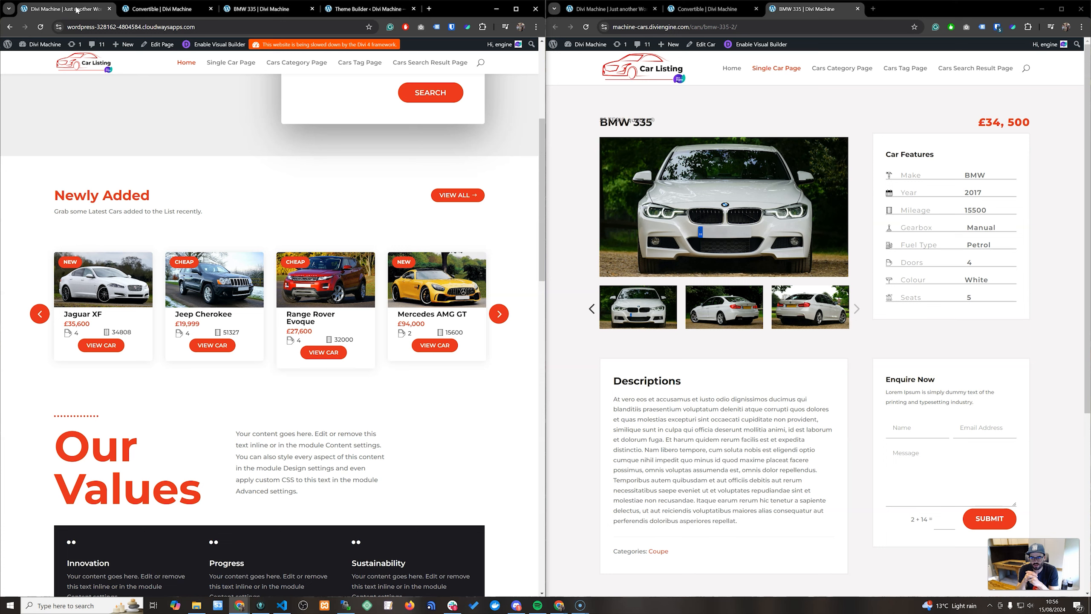
left_click(857, 309)
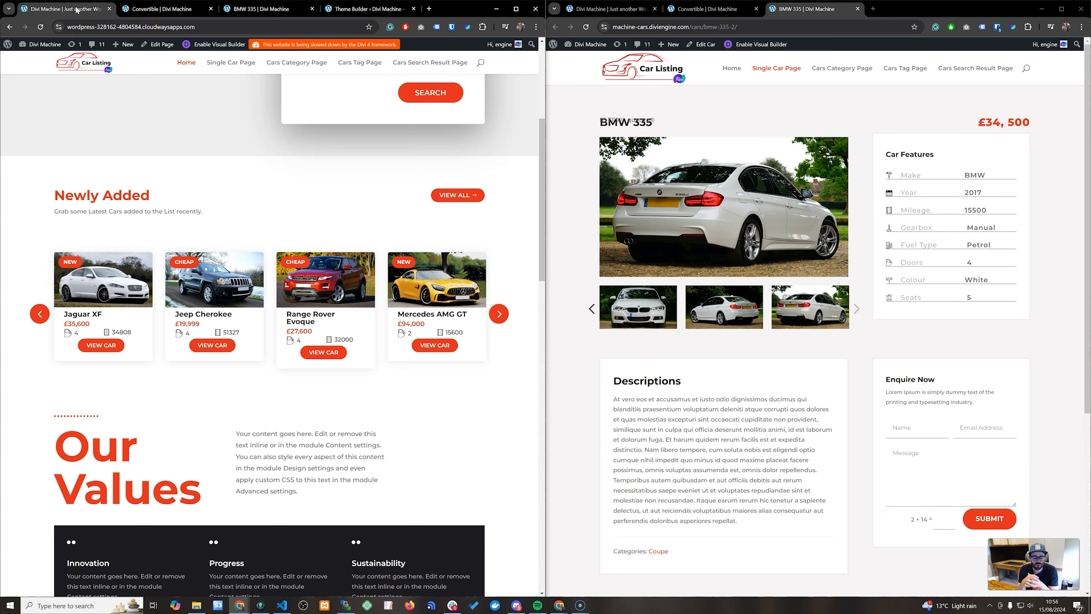
left_click(724, 306)
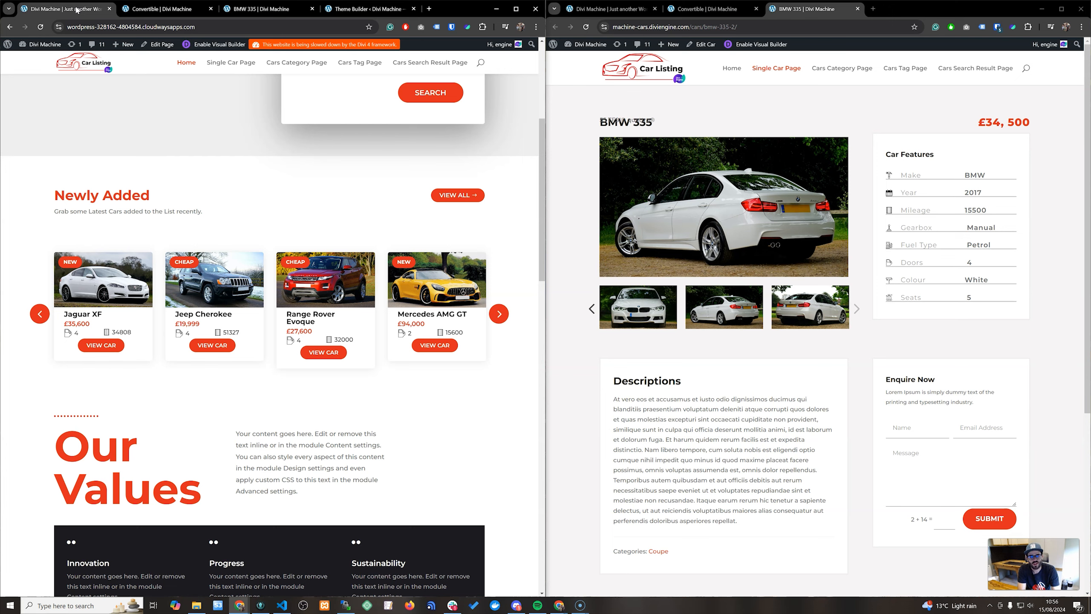